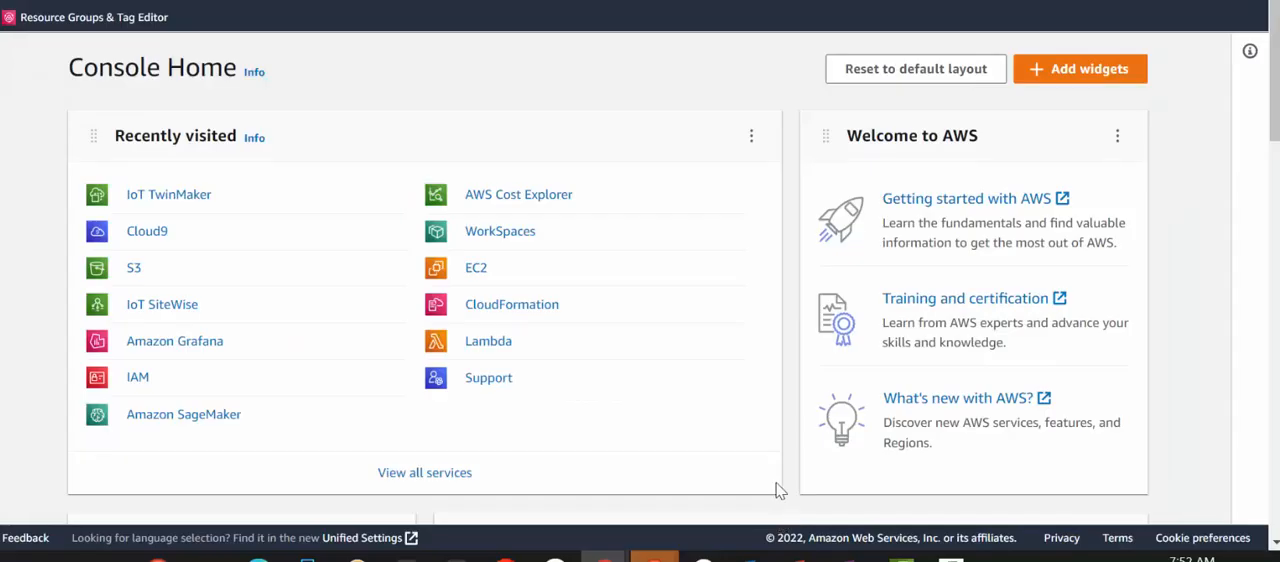
mouse_move(587, 213)
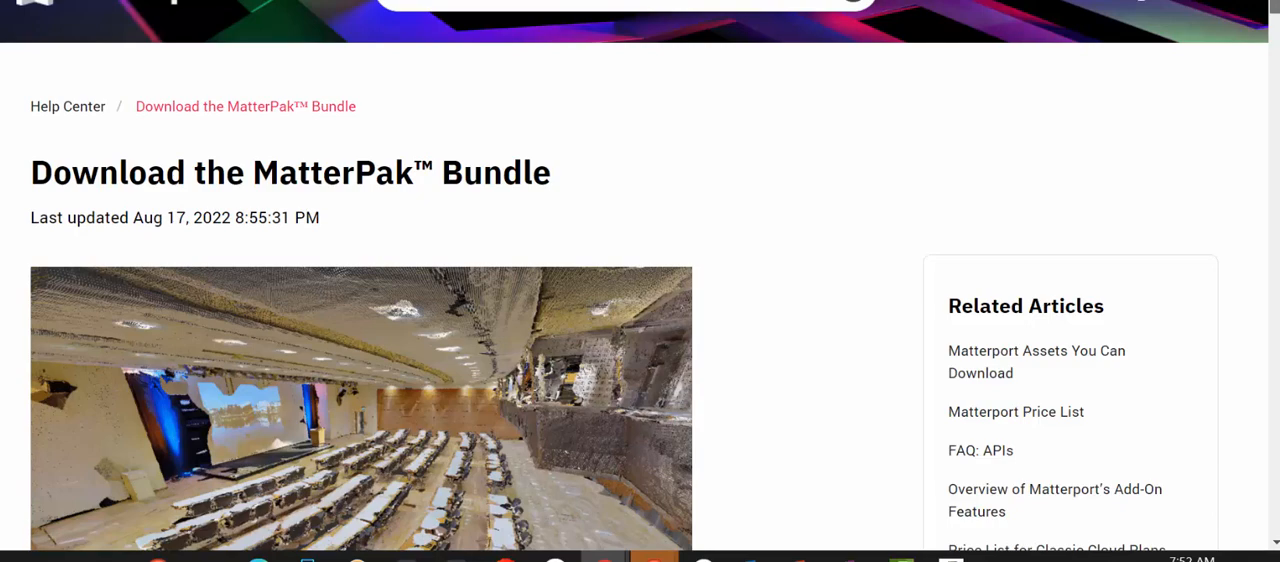
Scroll the MatterPak Bundle article down to its sample bundle links
scroll("down", 3)
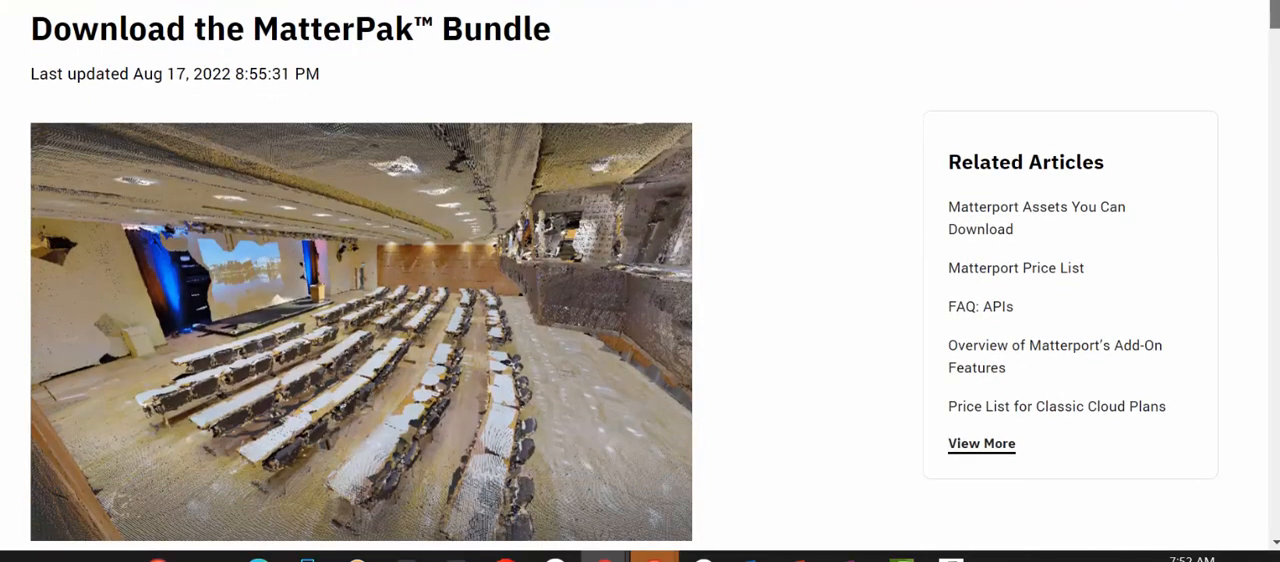
scroll("down", 3)
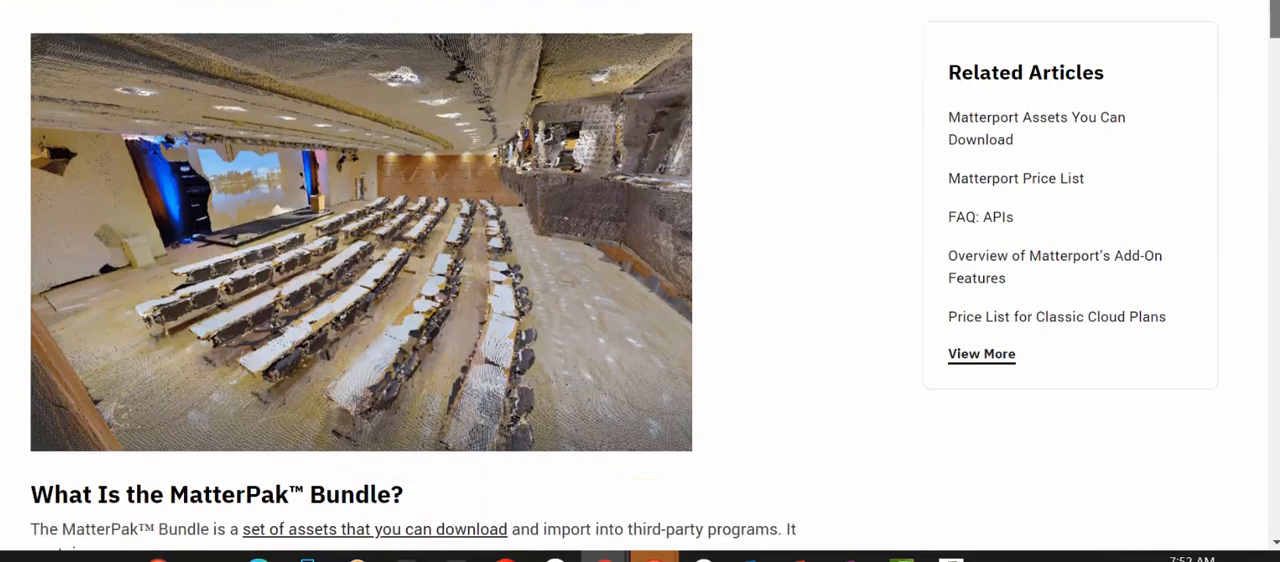
scroll("down", 3)
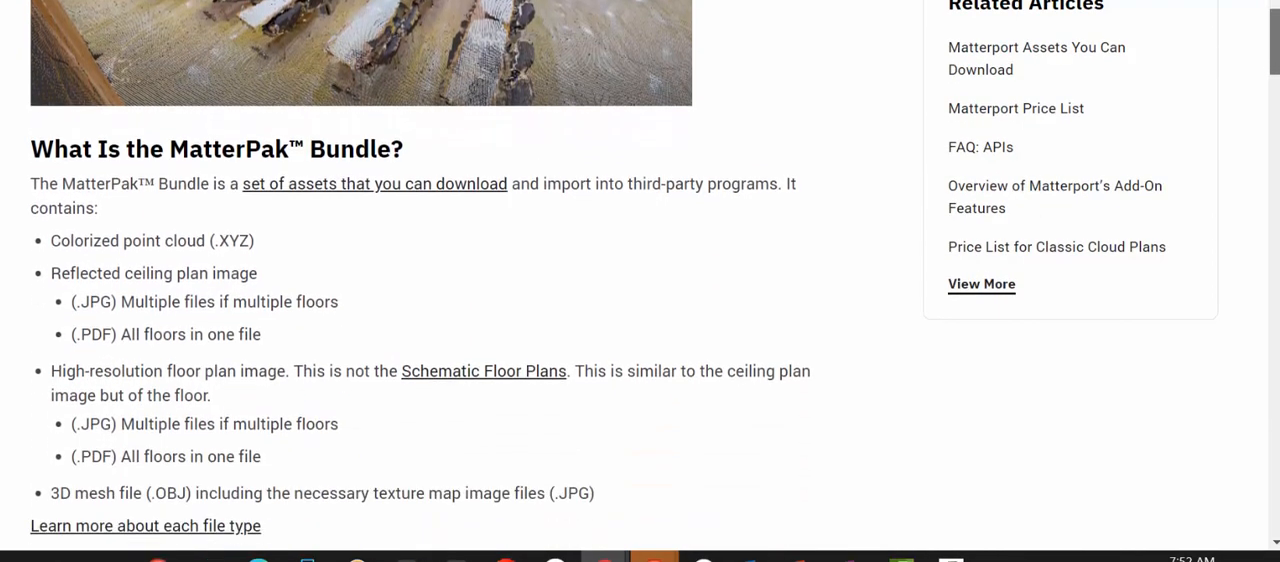
scroll("down", 3)
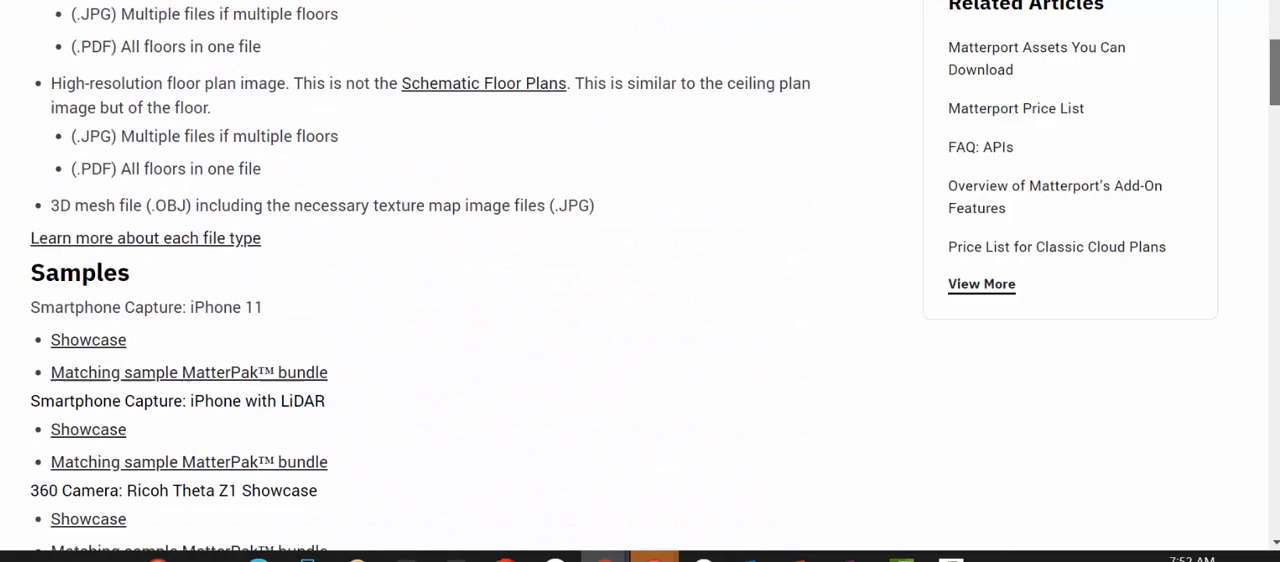
scroll("down", 3)
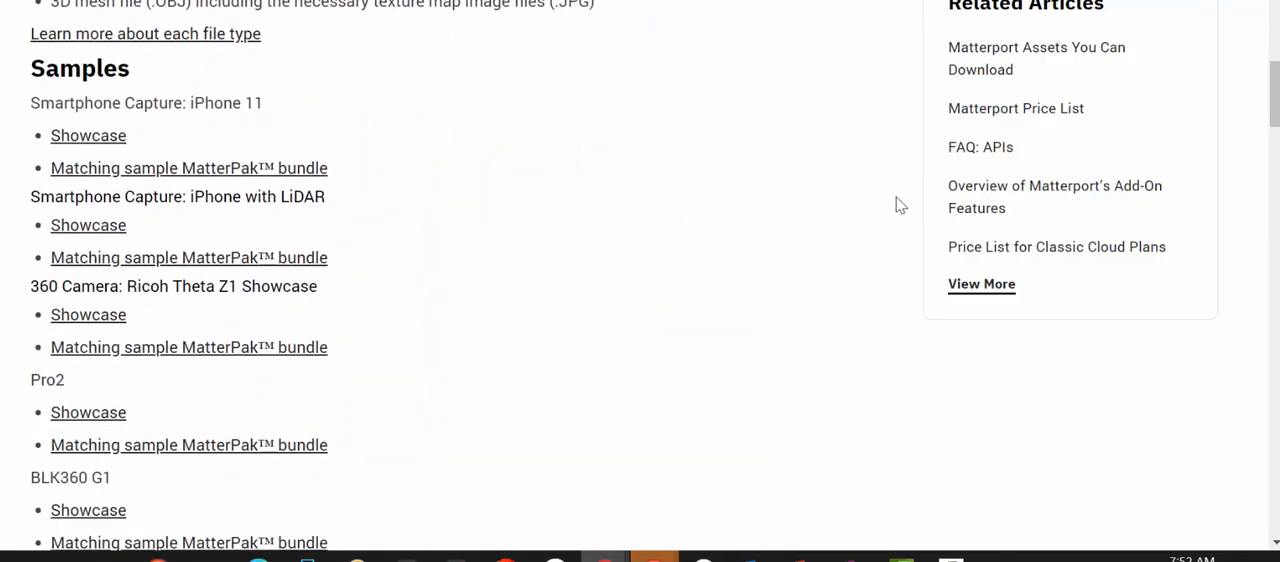
mouse_move(207, 445)
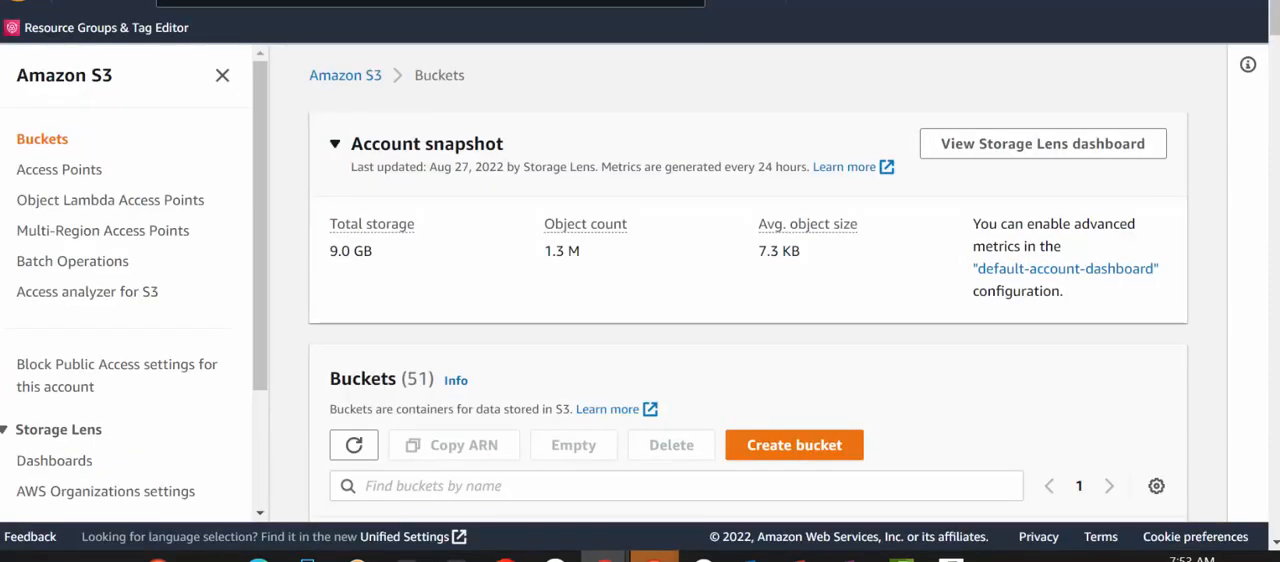
mouse_move(818, 450)
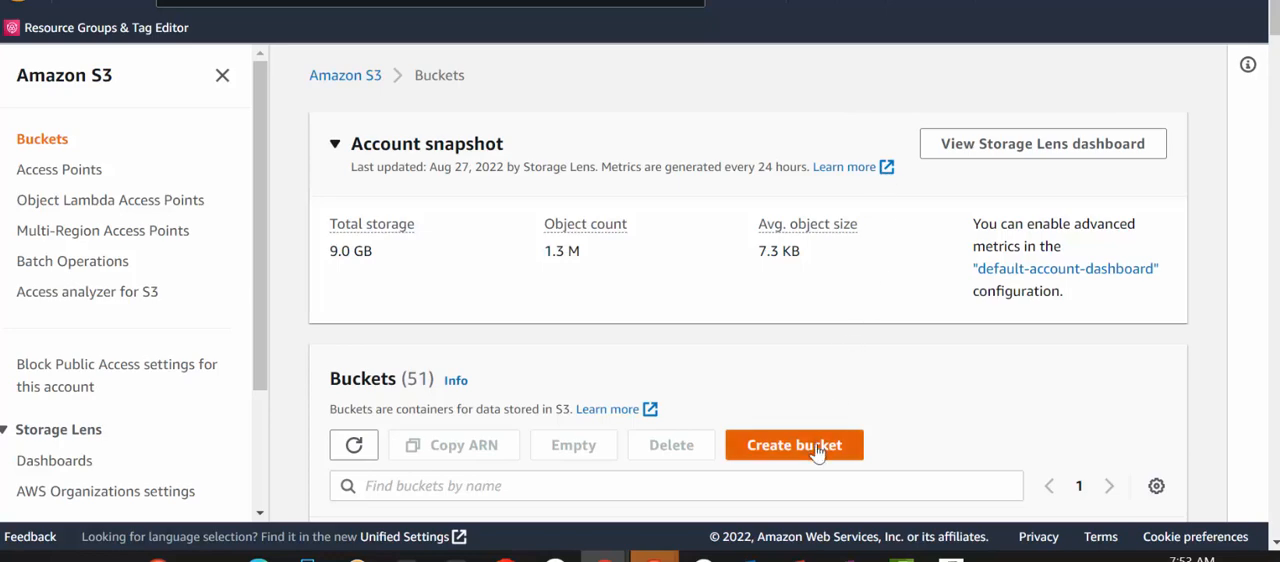
Create bucket twinmakermodels55 with default settings and open its empty Objects page
left_click(793, 445)
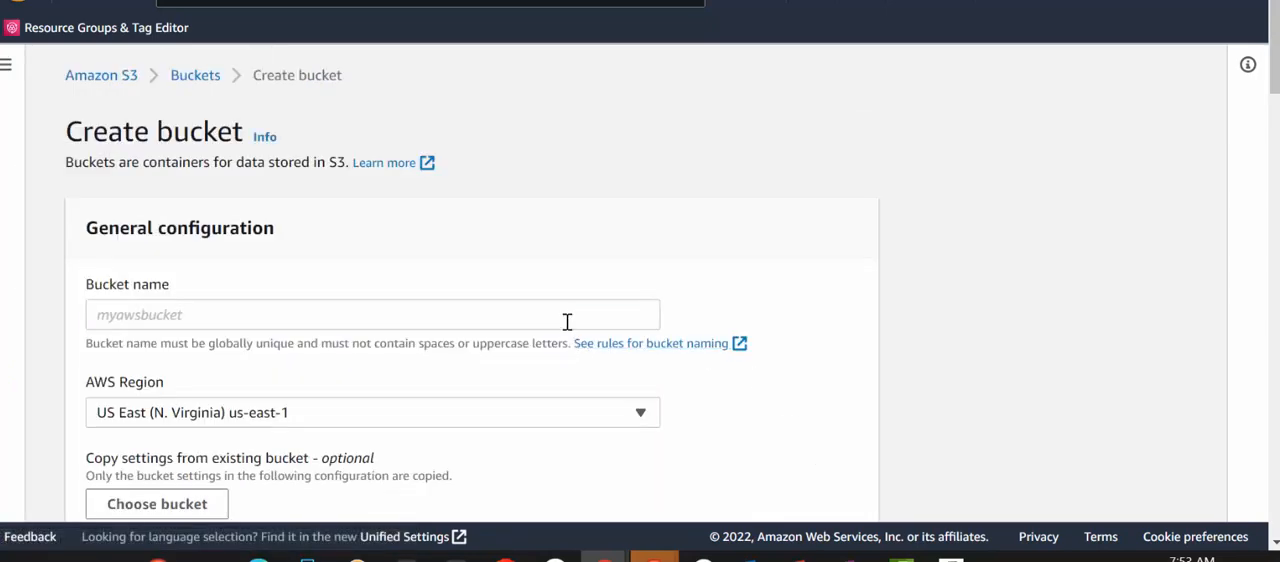
type("twinmakerm")
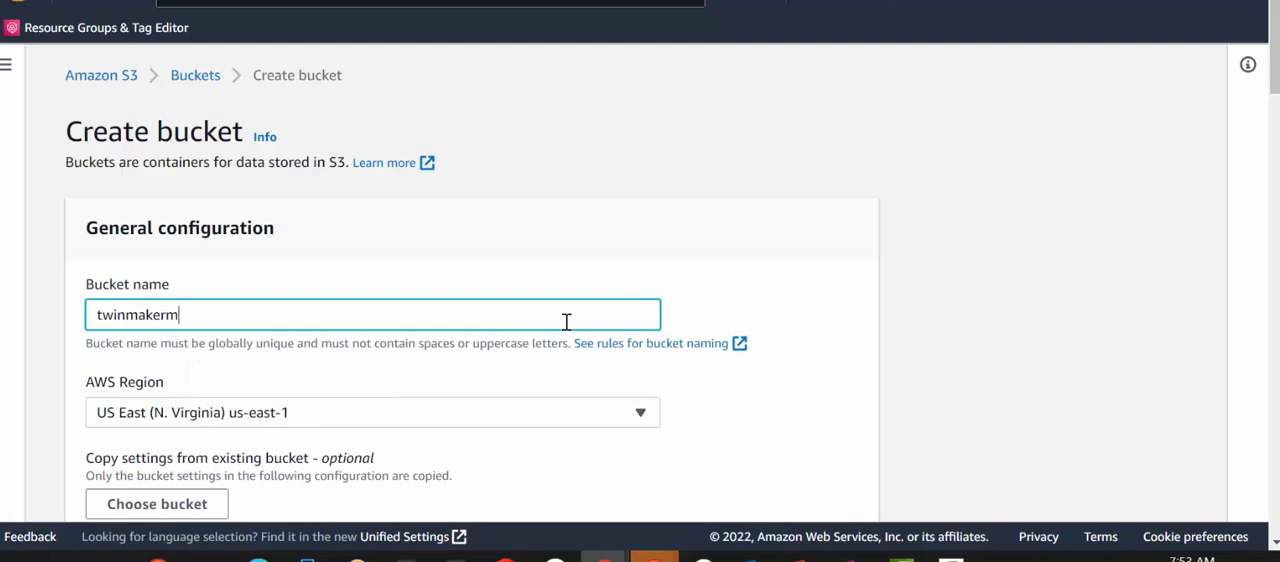
type("odels")
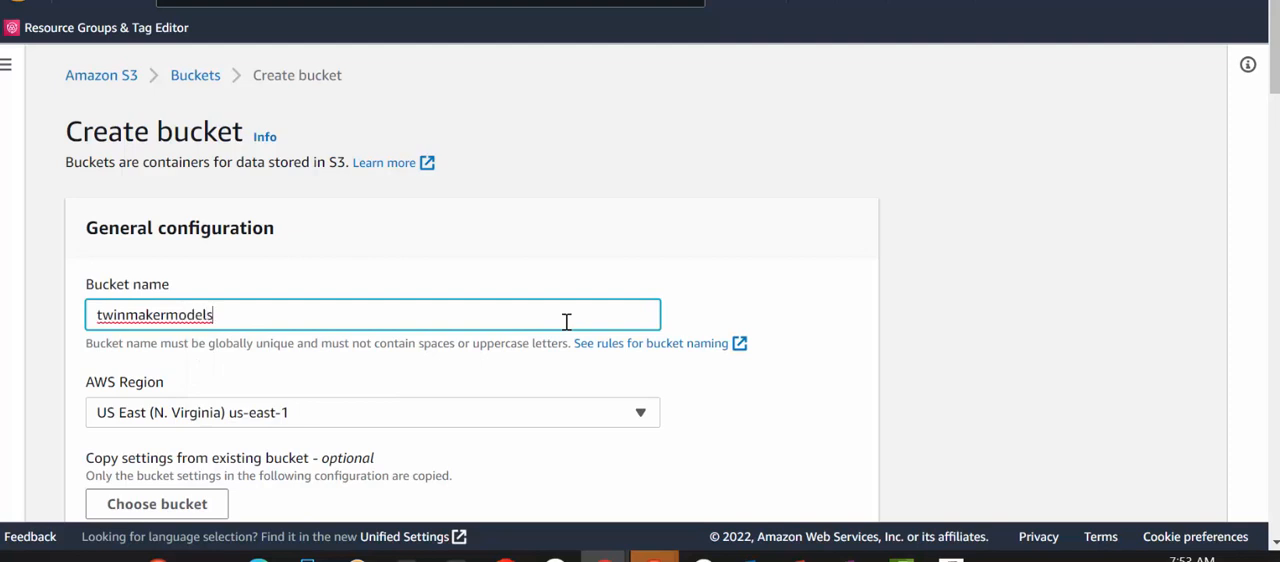
type("55")
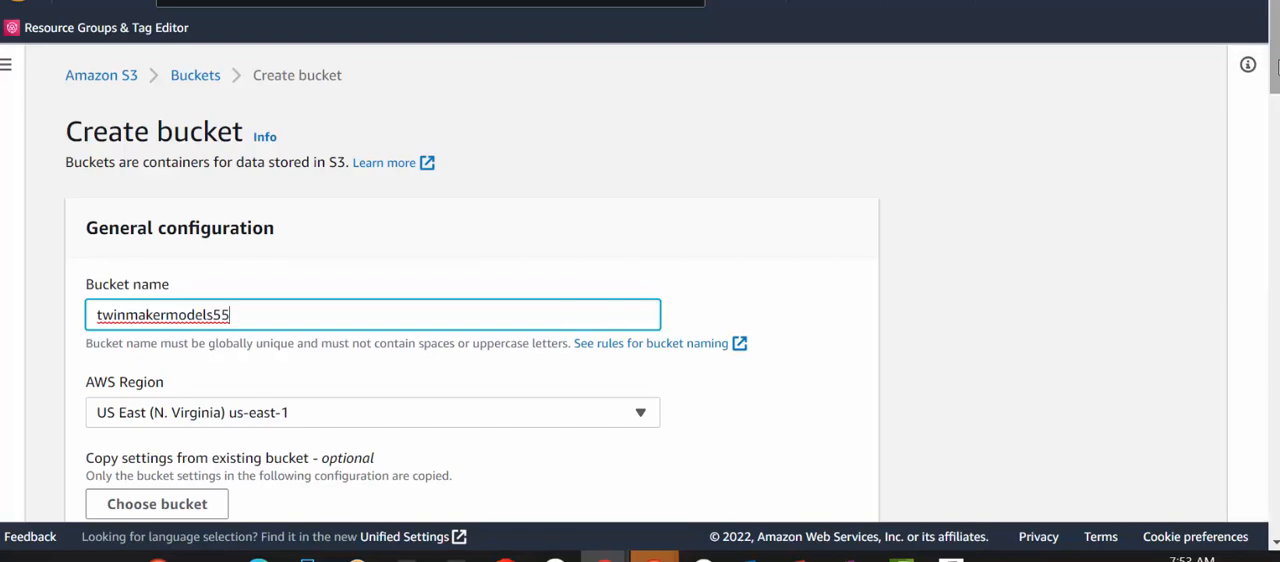
scroll("down", 3)
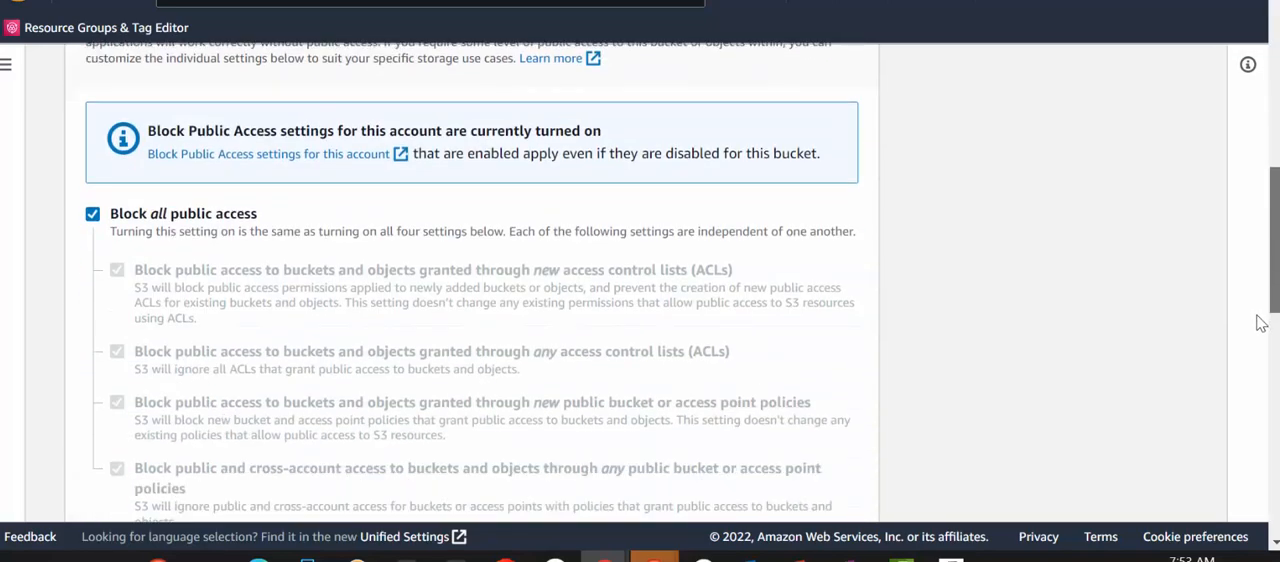
scroll("down", 3)
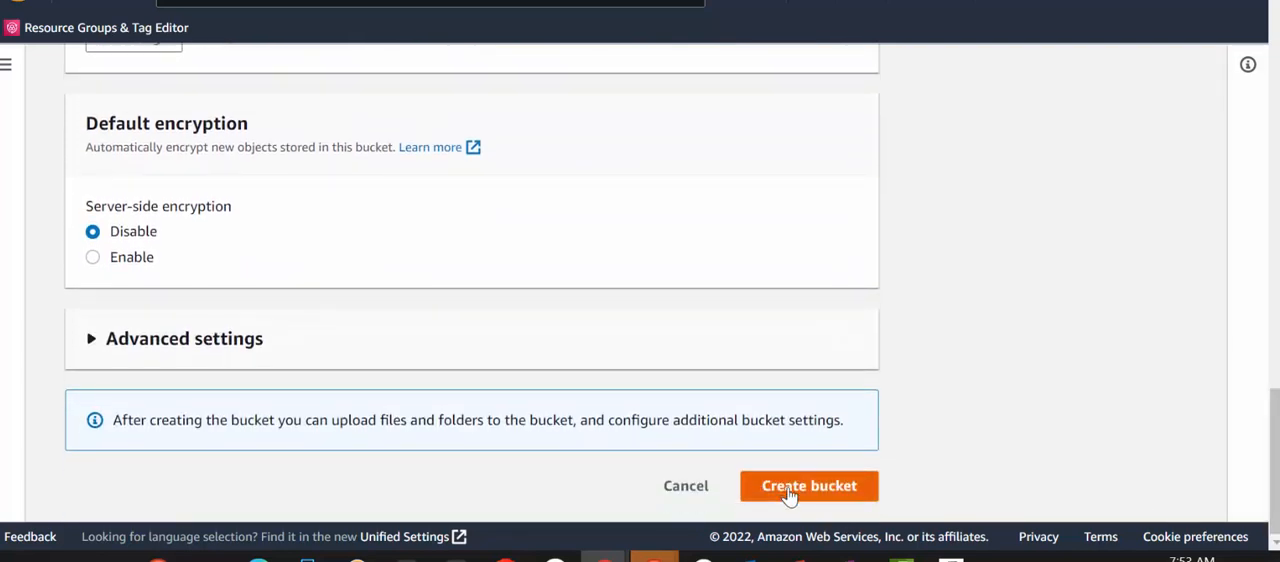
left_click(808, 485)
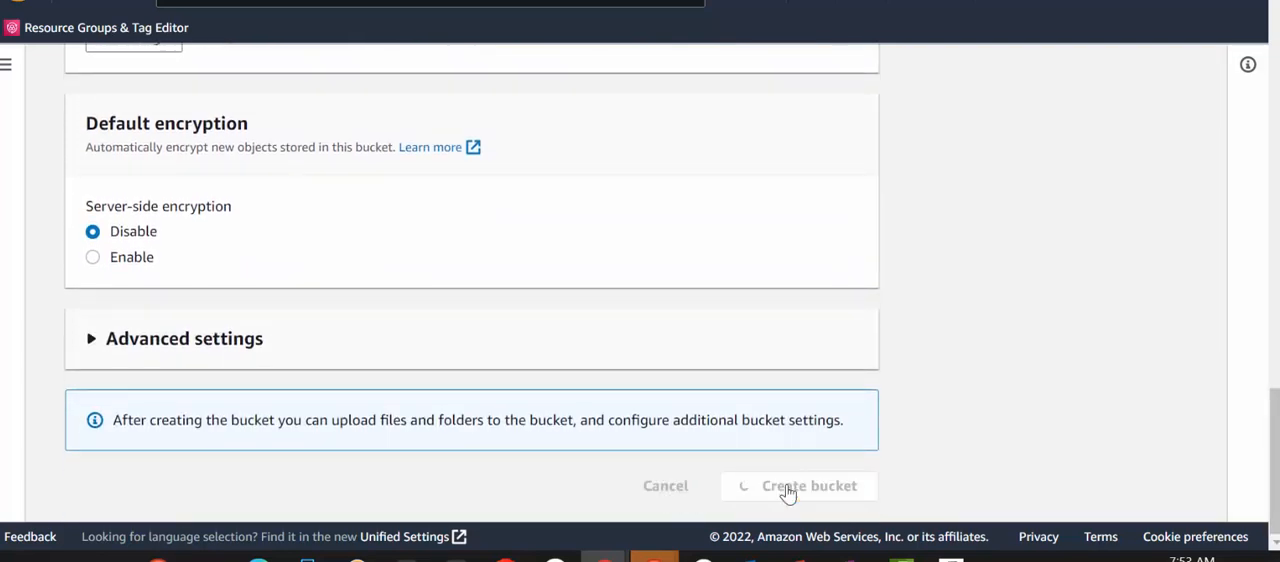
left_click(808, 485)
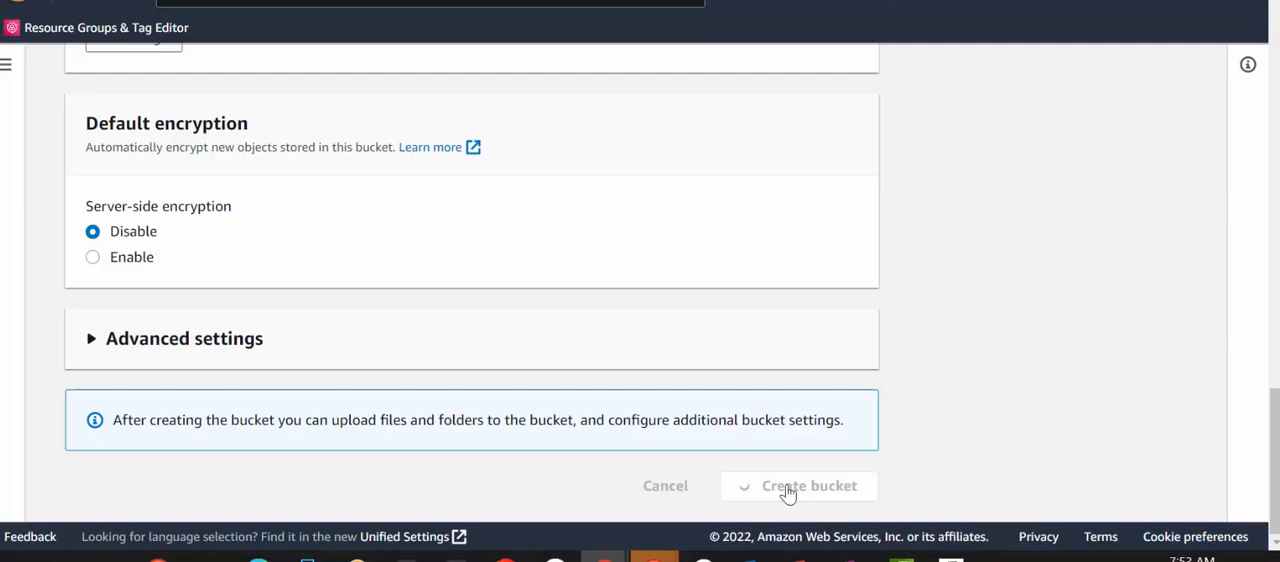
left_click(809, 485)
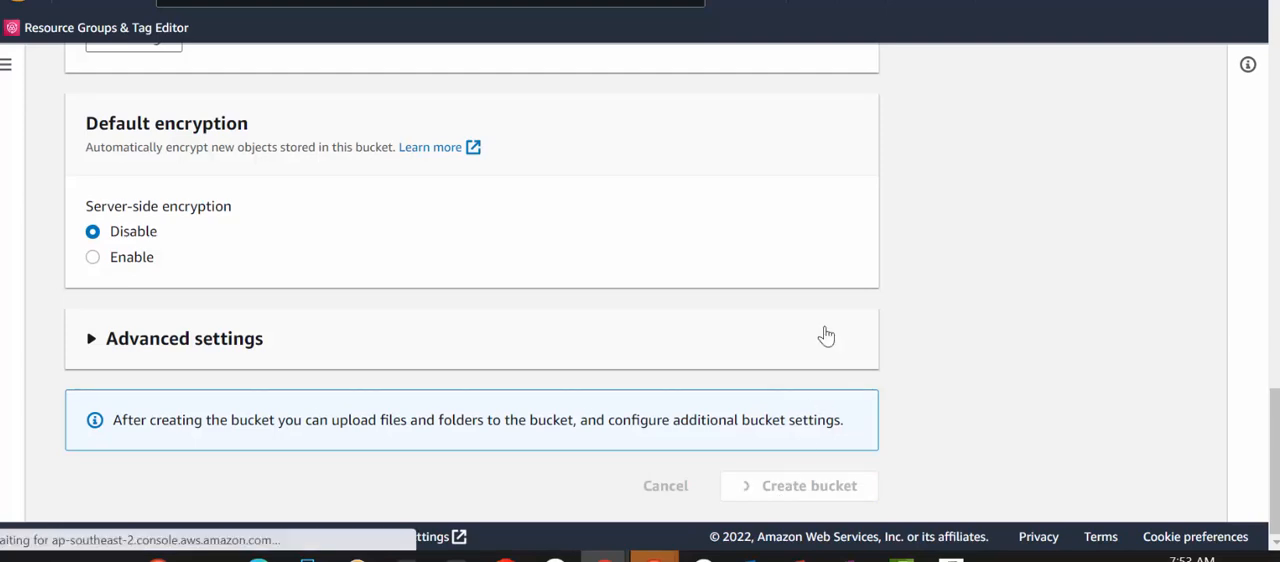
left_click(809, 485)
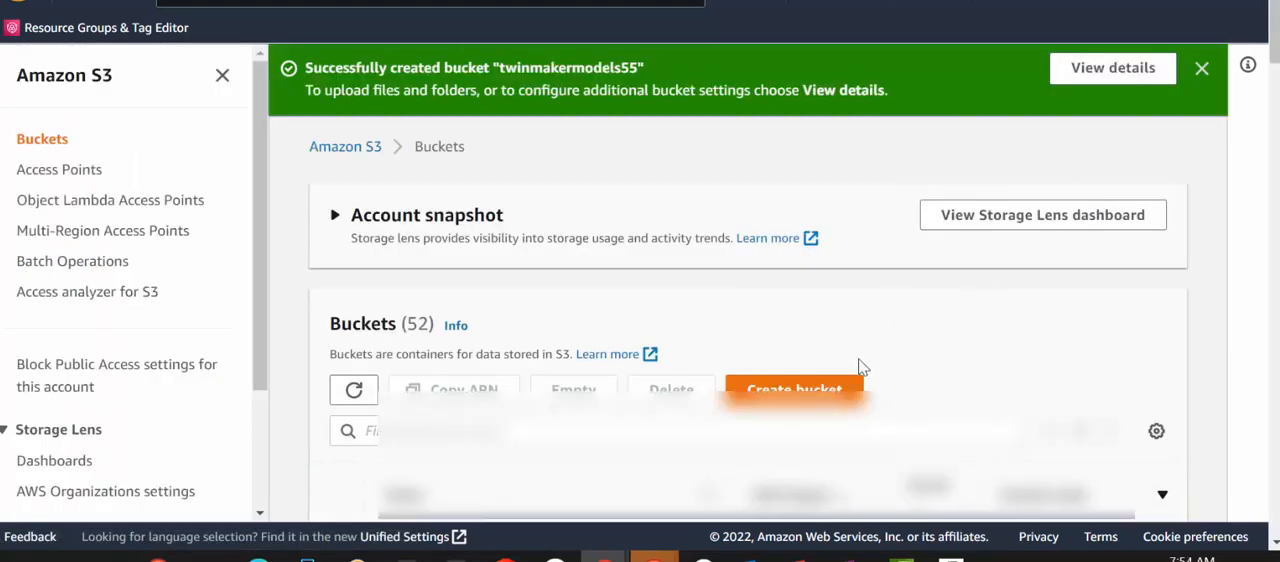
left_click(335, 214)
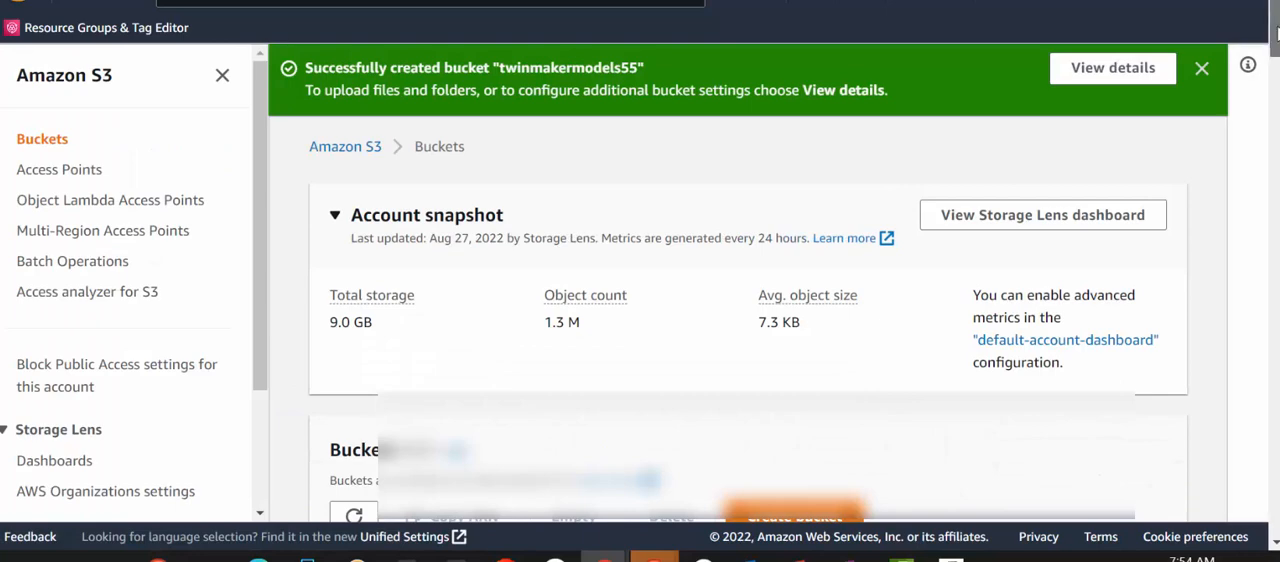
scroll("down", 3)
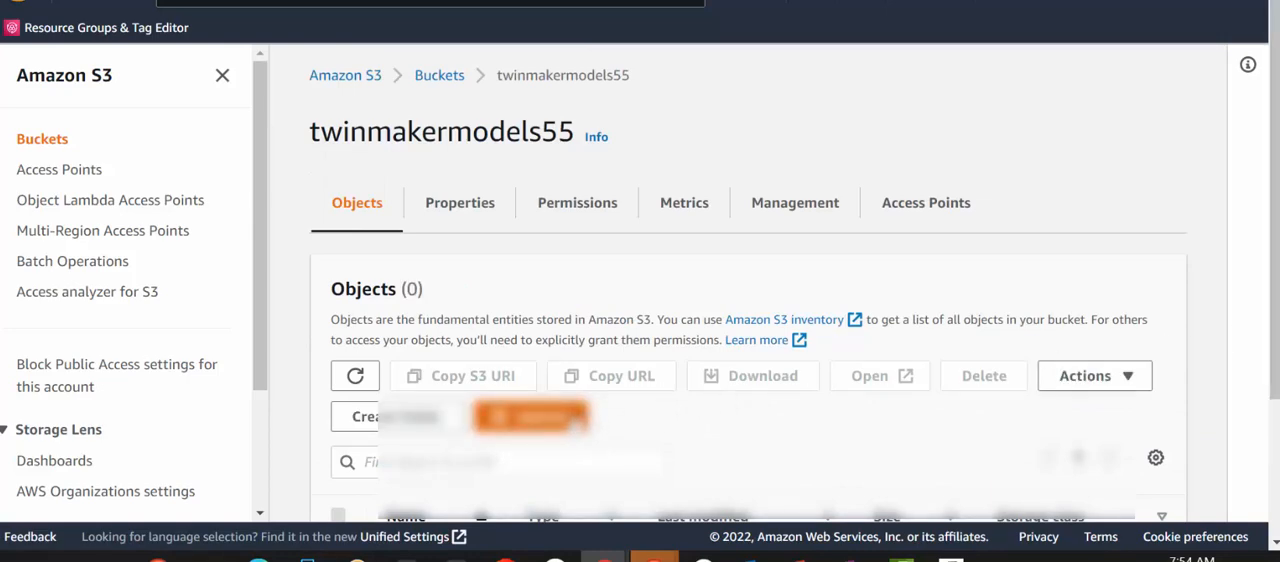
Select ModelConvertLambda.zip from the local folder and upload it to twinmakermodels55
left_click(530, 416)
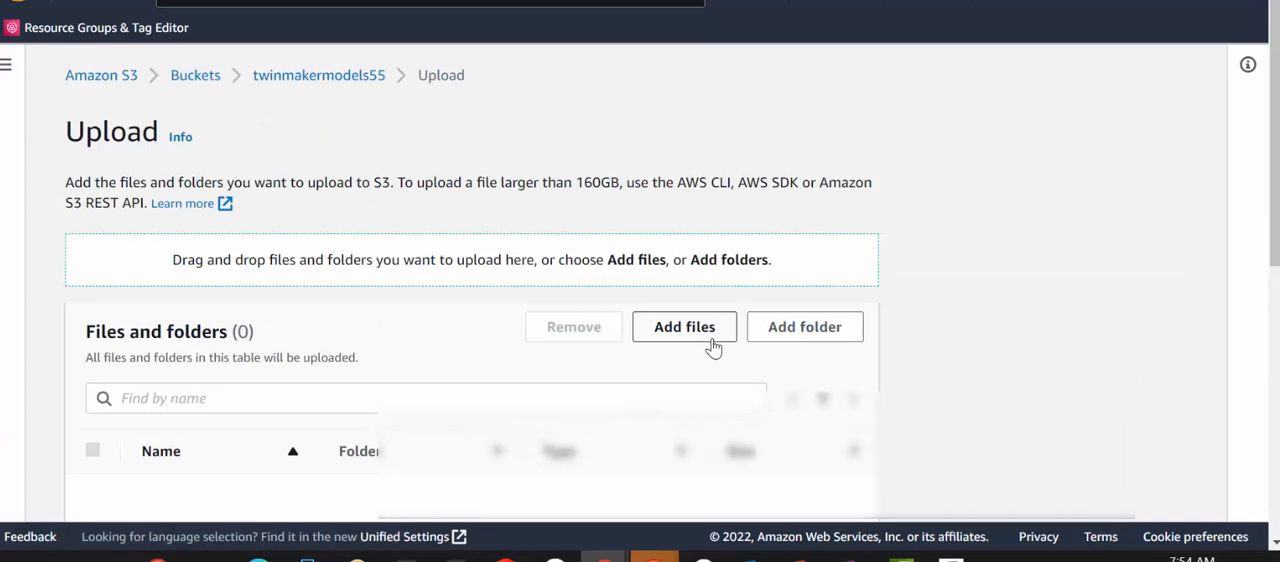
left_click(684, 326)
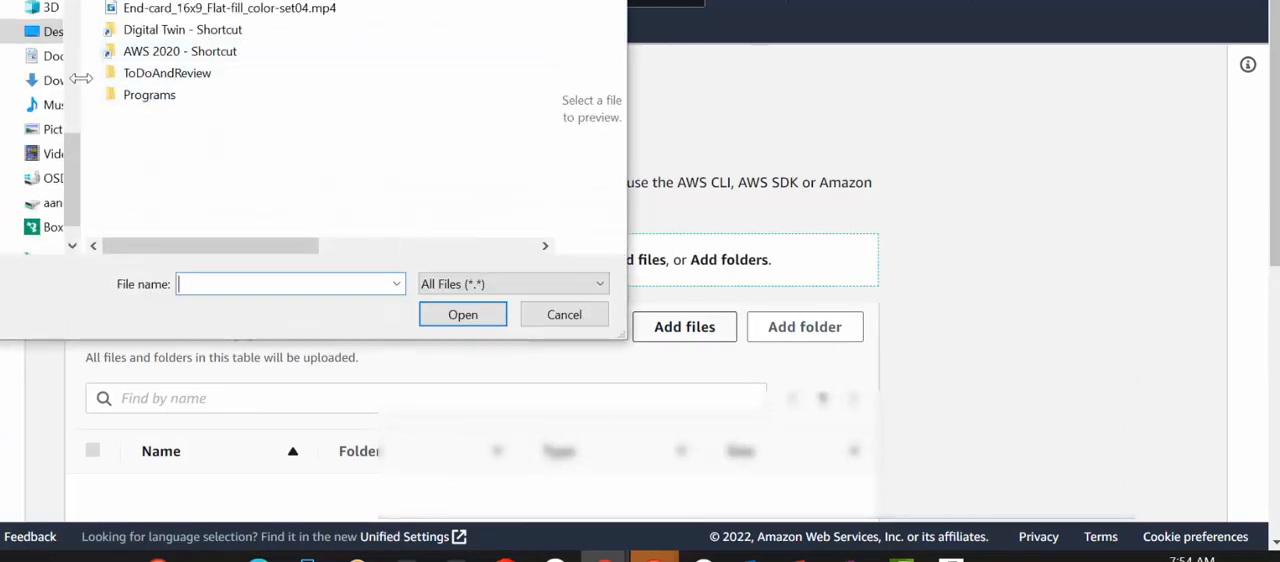
scroll("down", 3)
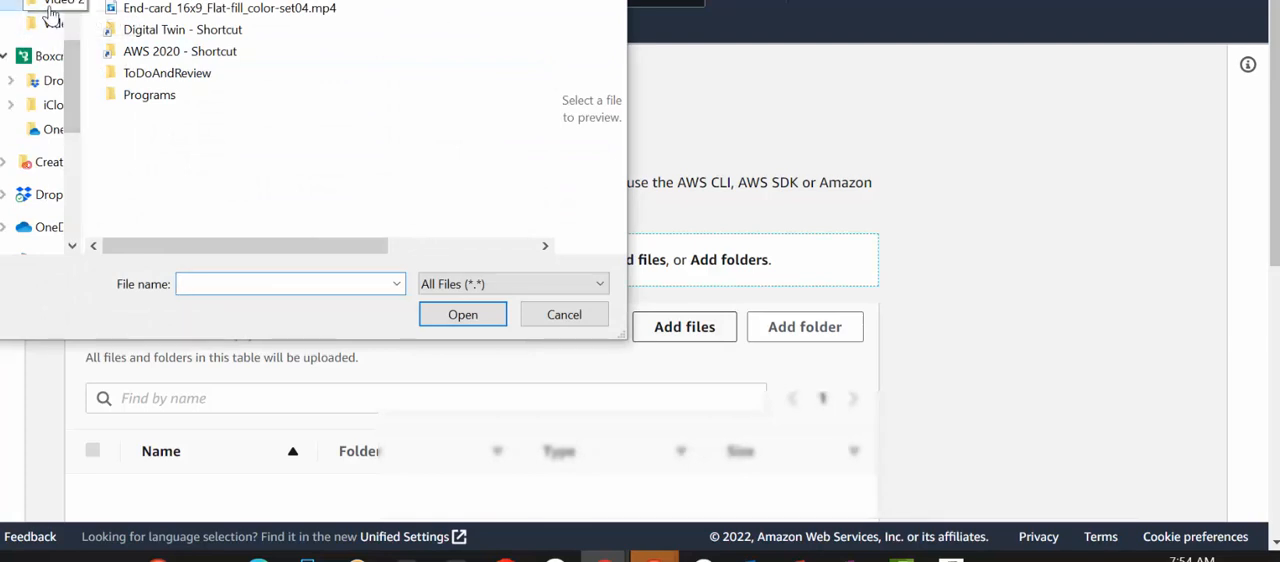
left_click(192, 29)
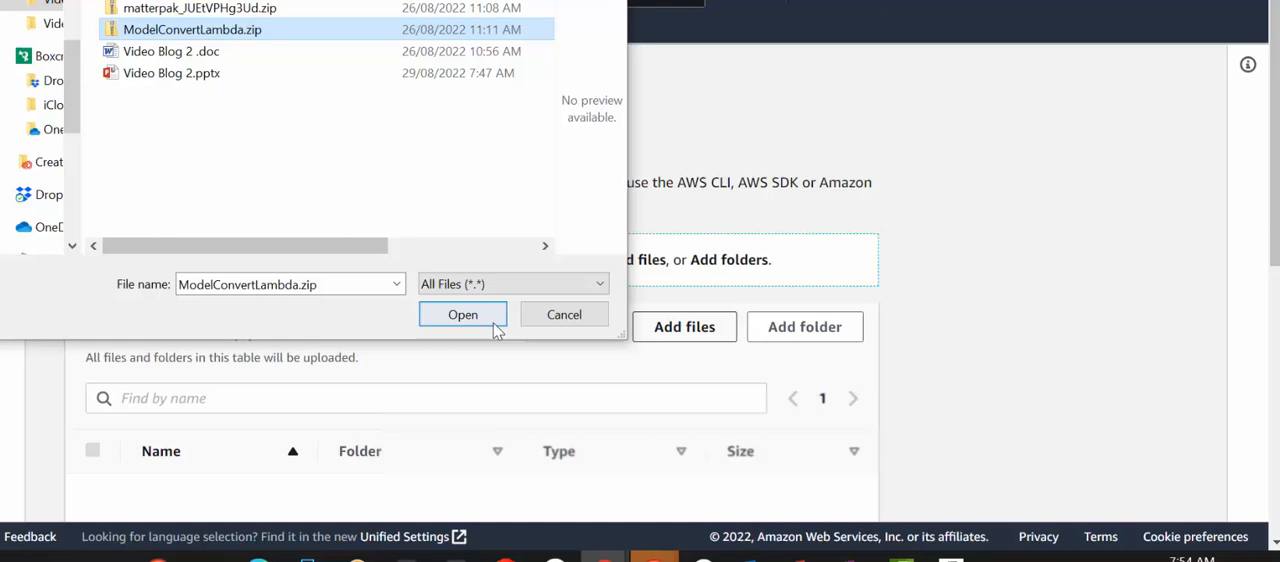
left_click(462, 314)
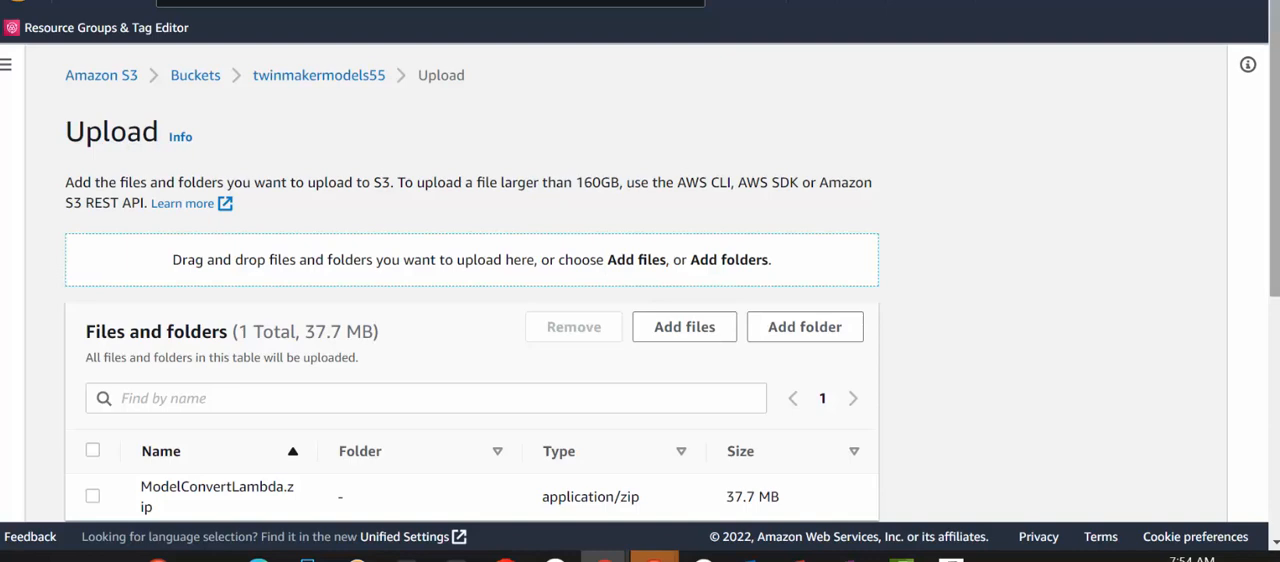
scroll("down", 3)
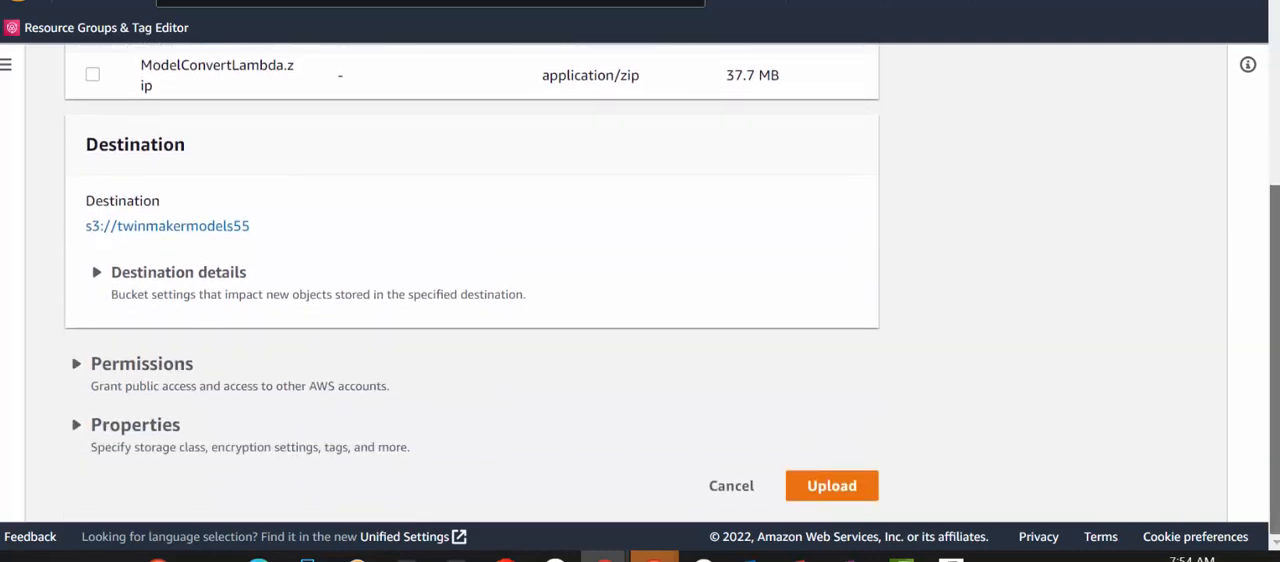
left_click(831, 485)
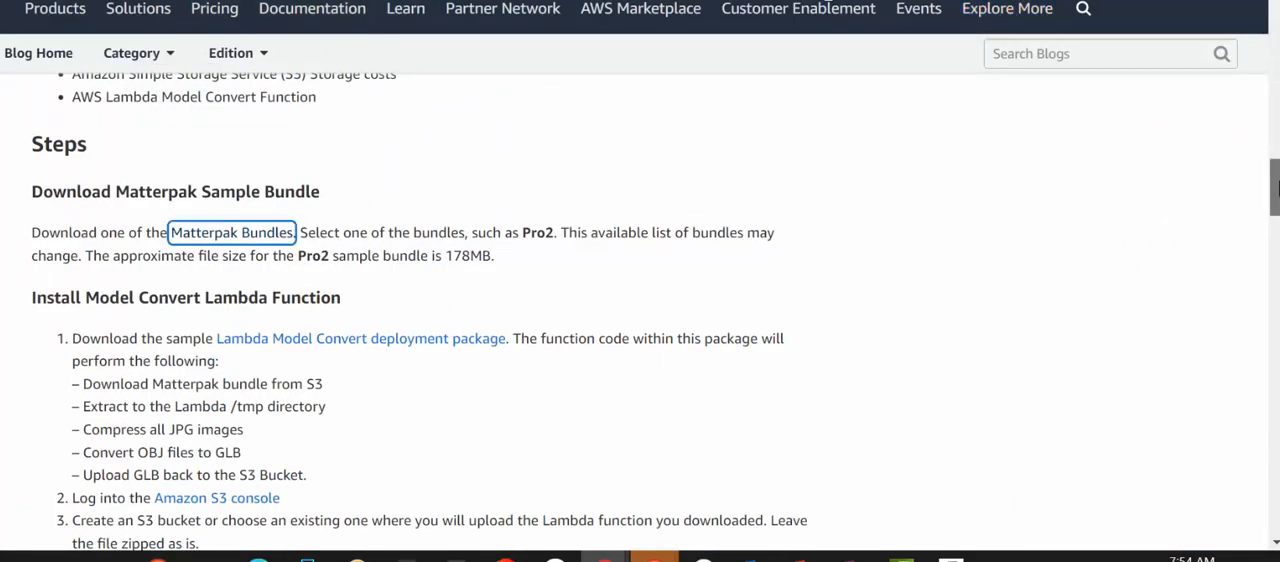
Find step 4 in the blog and follow its CloudFormation template link
scroll("down", 3)
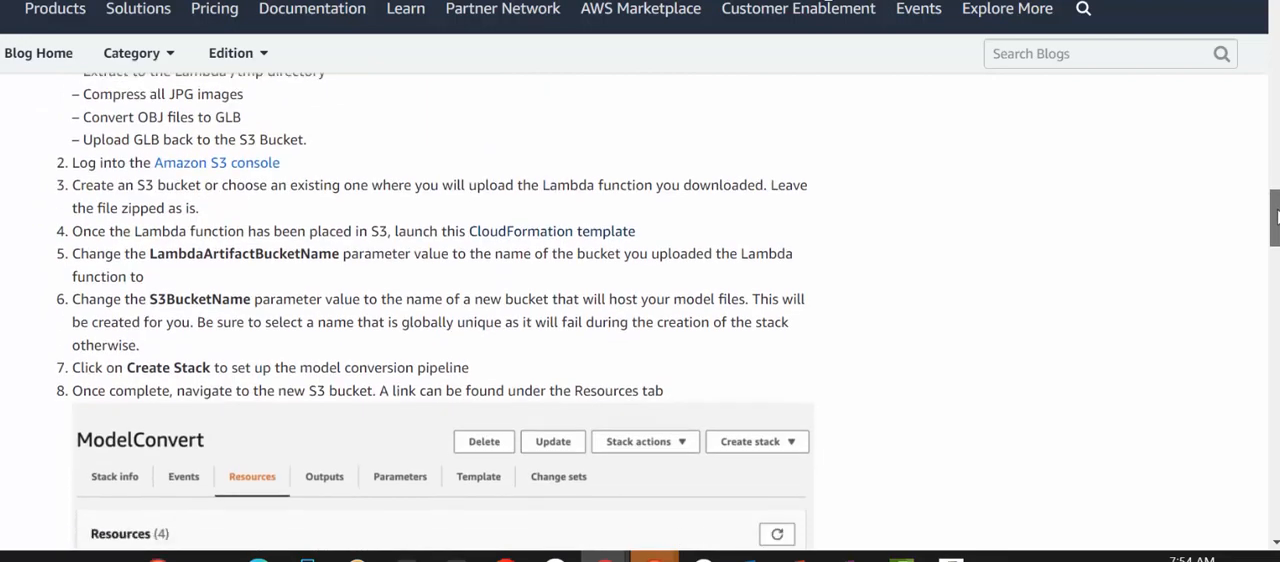
scroll("down", 3)
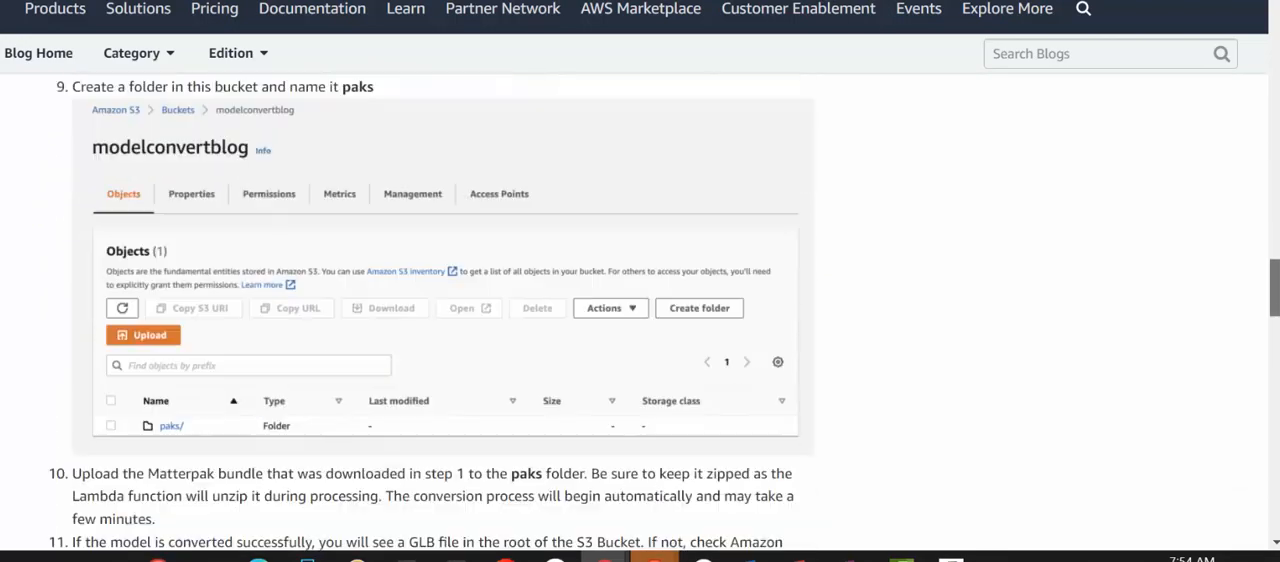
scroll("up", 3)
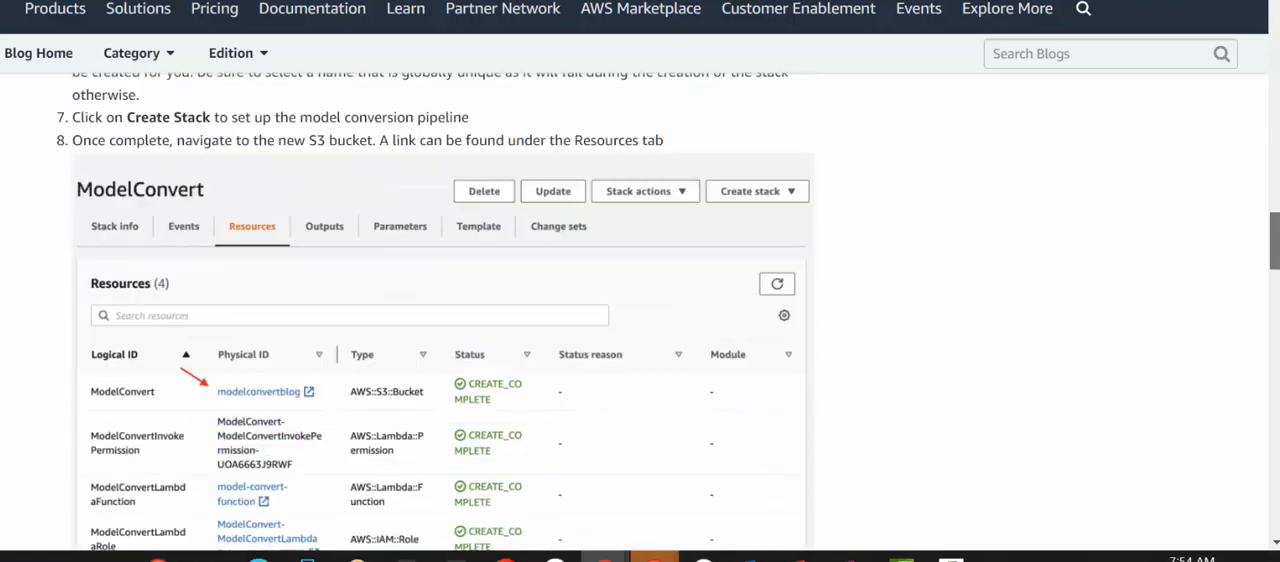
scroll("up", 3)
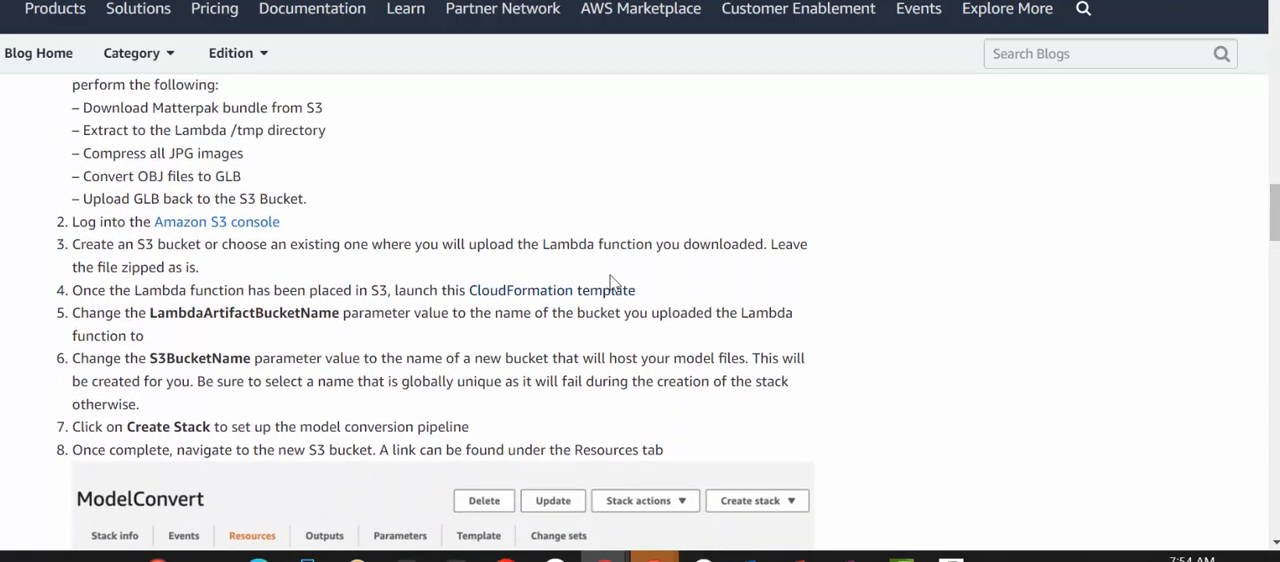
right_click(550, 290)
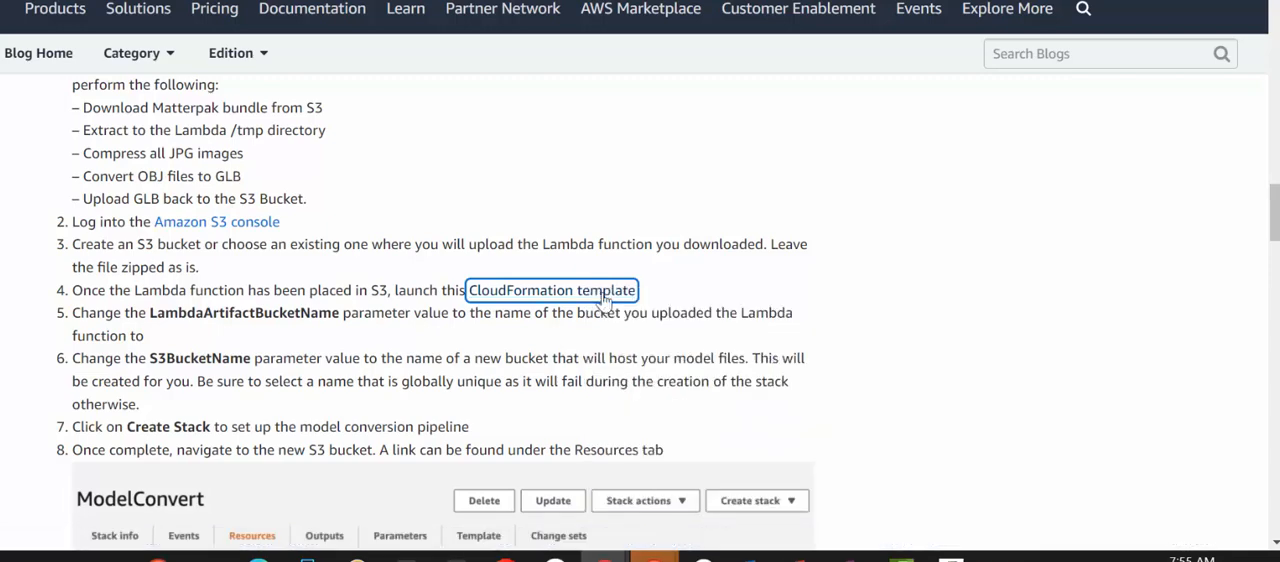
mouse_move(583, 107)
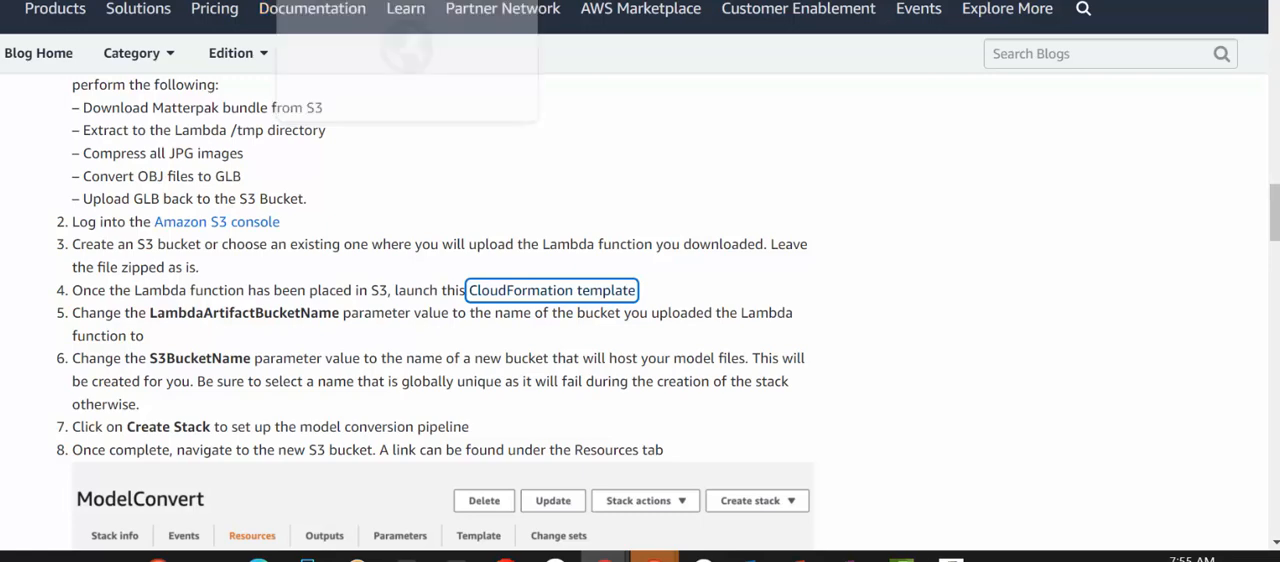
left_click(551, 290)
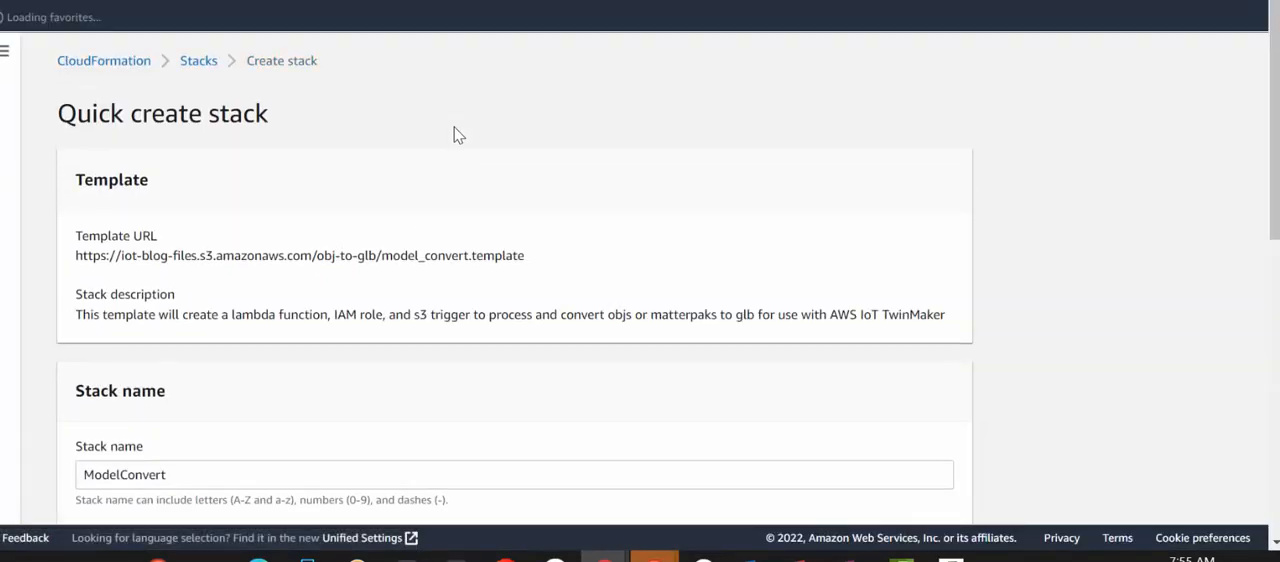
Set LambdaArtifactBucketName to twinmakermodels55 and S3BucketName to twinmakerfinalmodel55
scroll("down", 3)
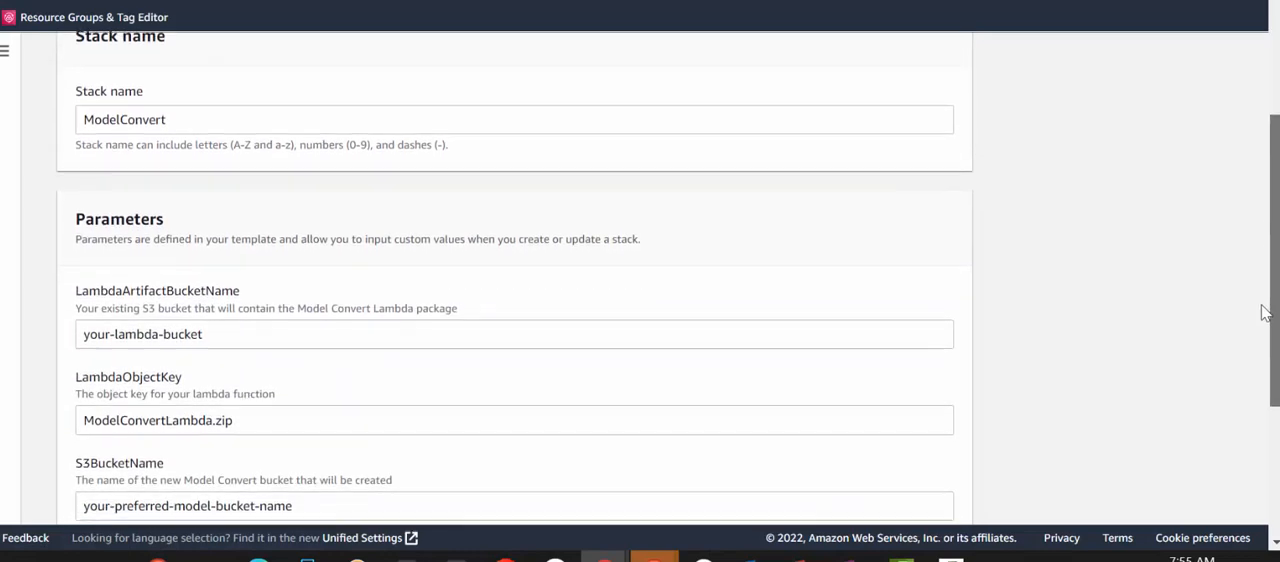
scroll("down", 3)
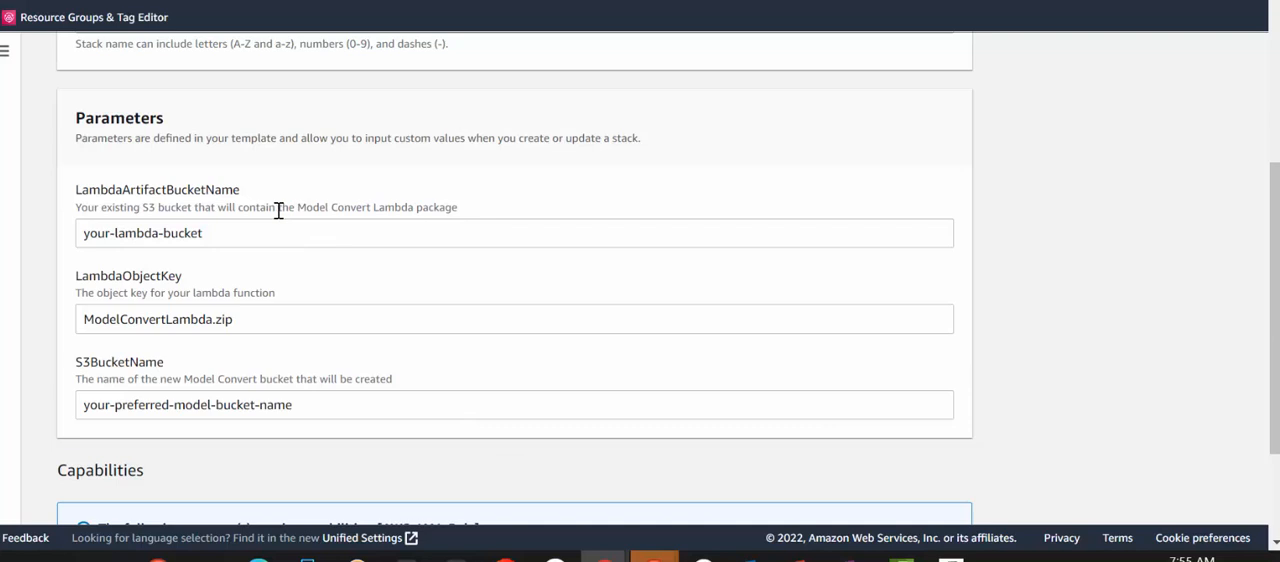
type("twinmakerm")
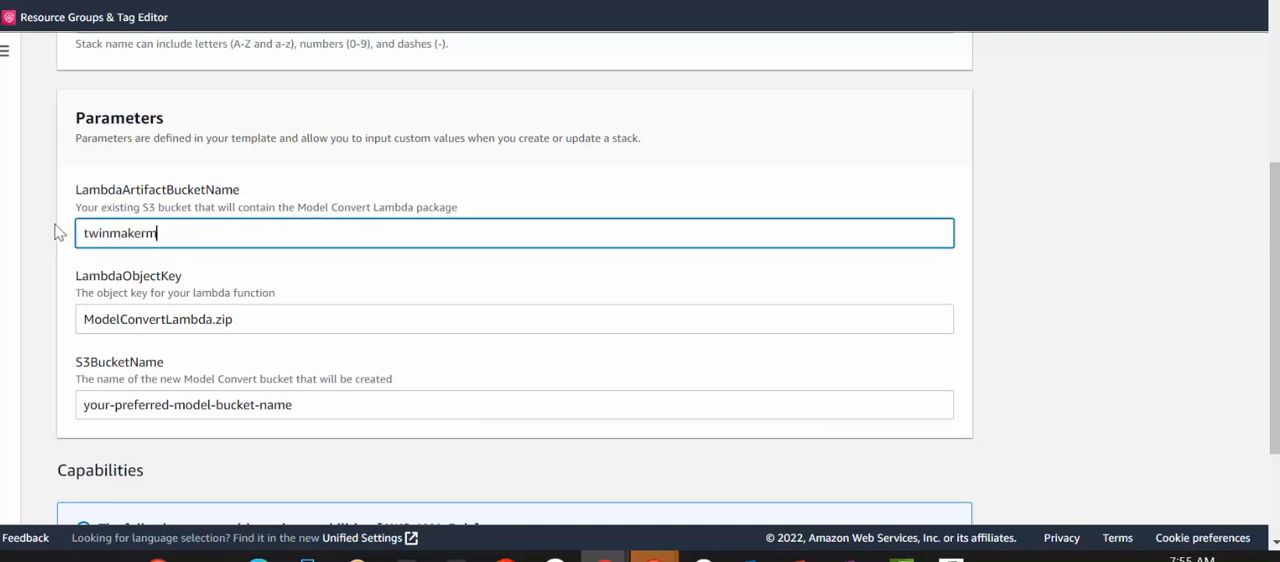
type("odels55")
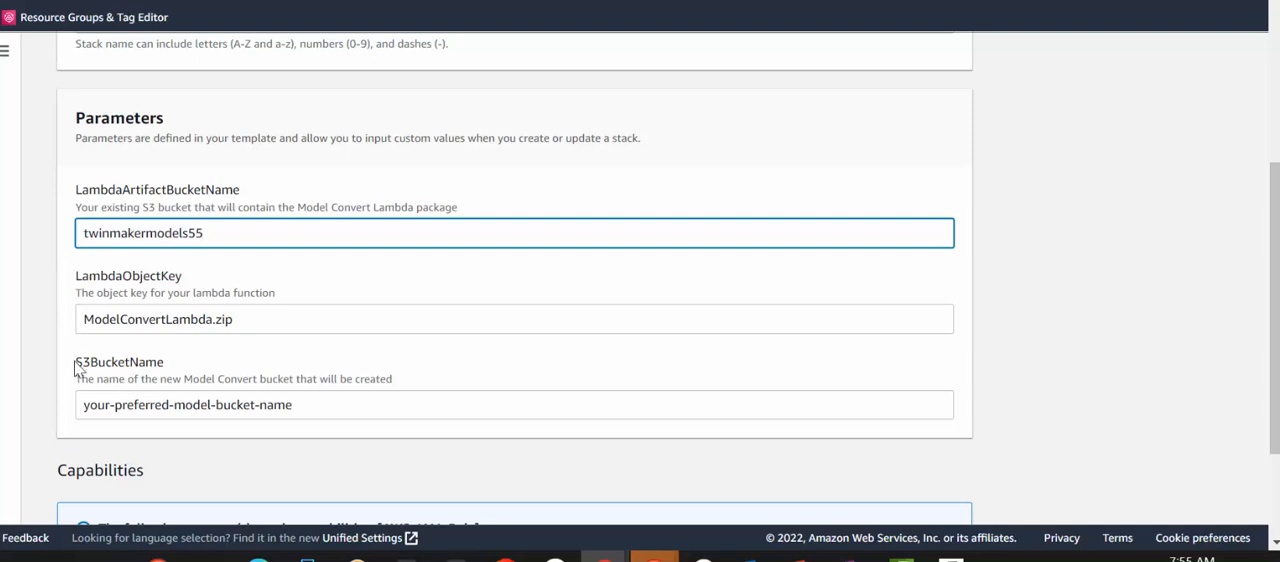
double_click(186, 405)
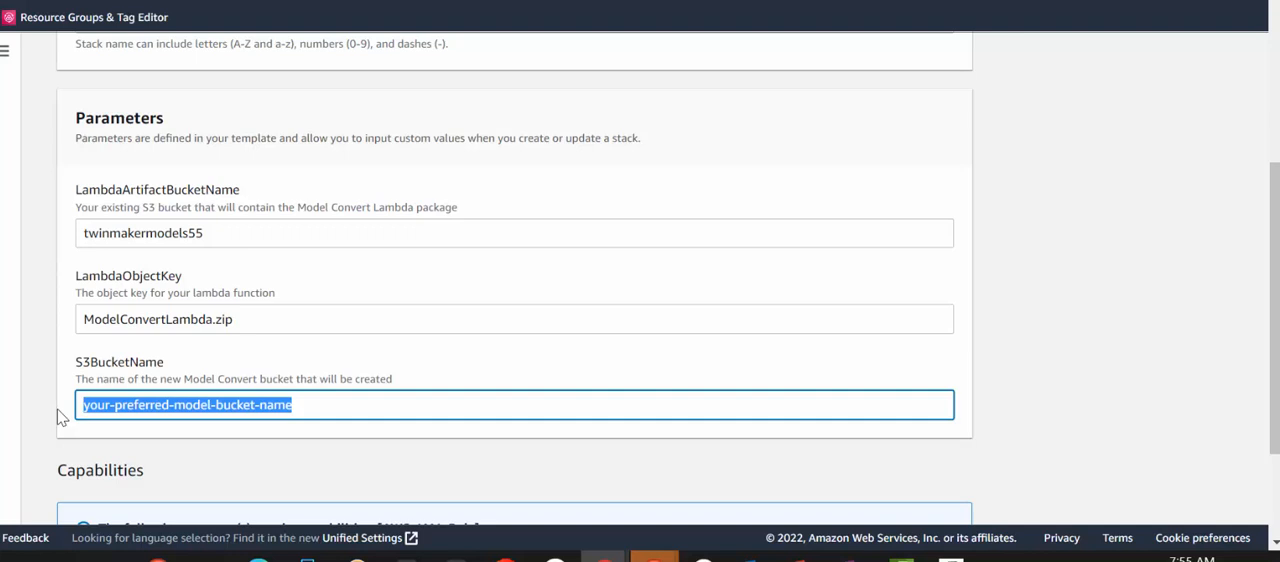
type("twinmakerfinalm")
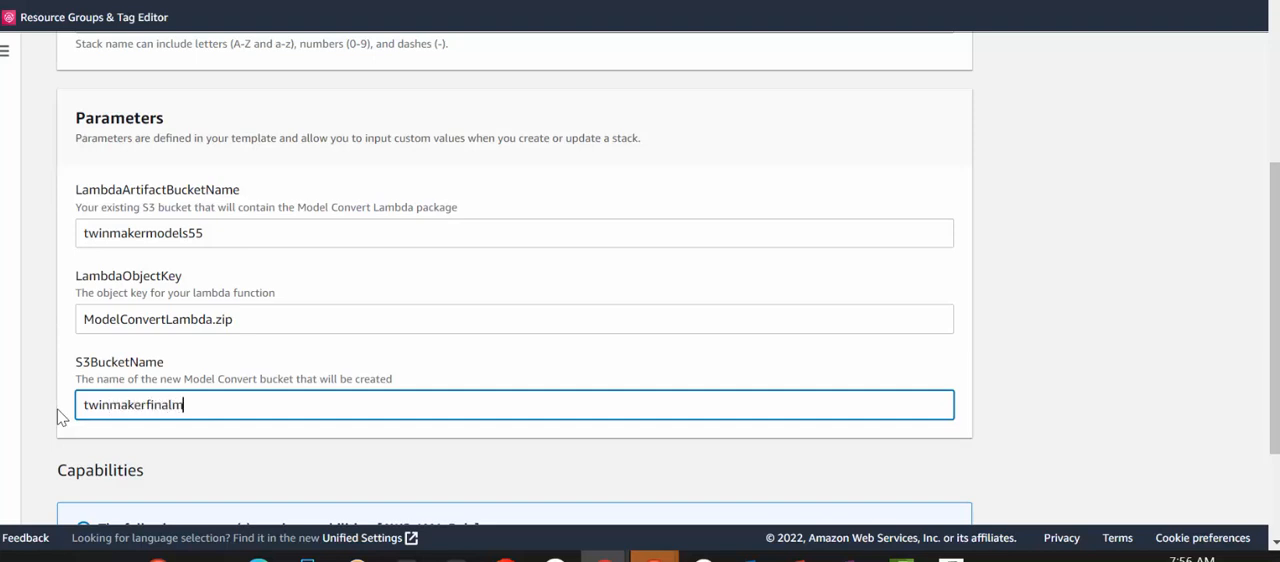
type("odel55")
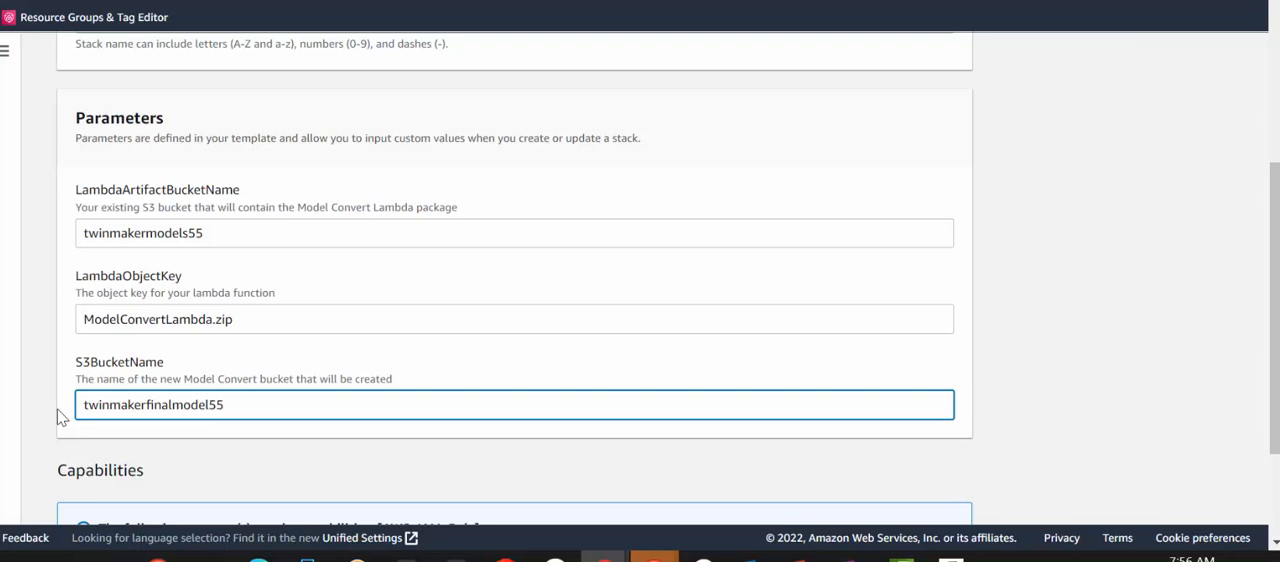
Acknowledge IAM resource creation and create the ModelConvert stack
scroll("down", 3)
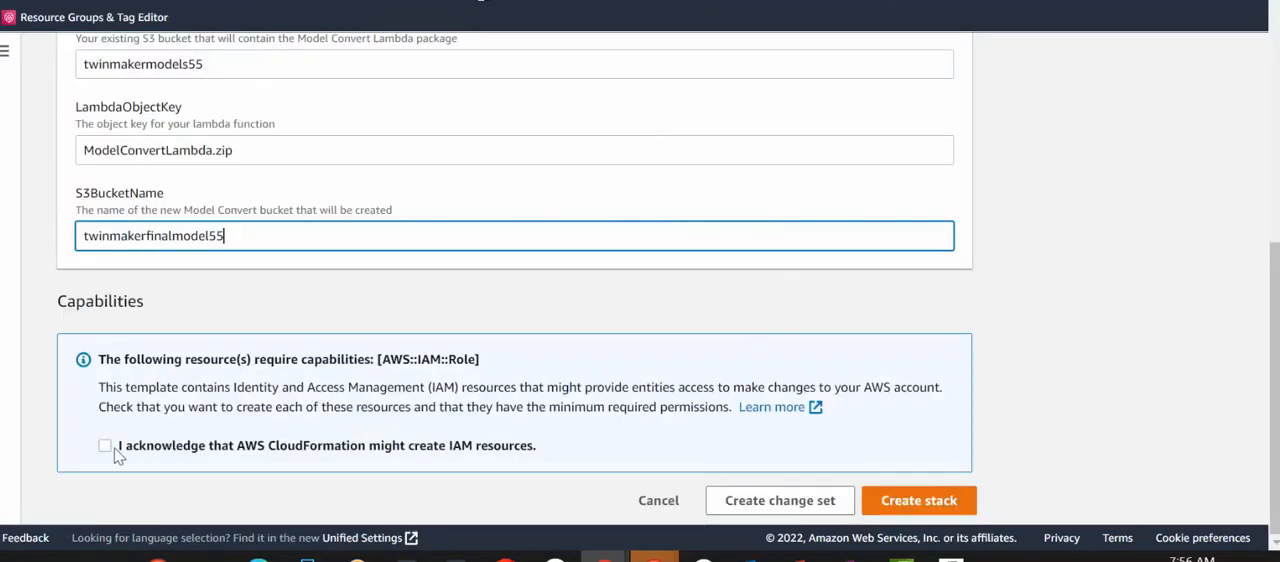
left_click(106, 445)
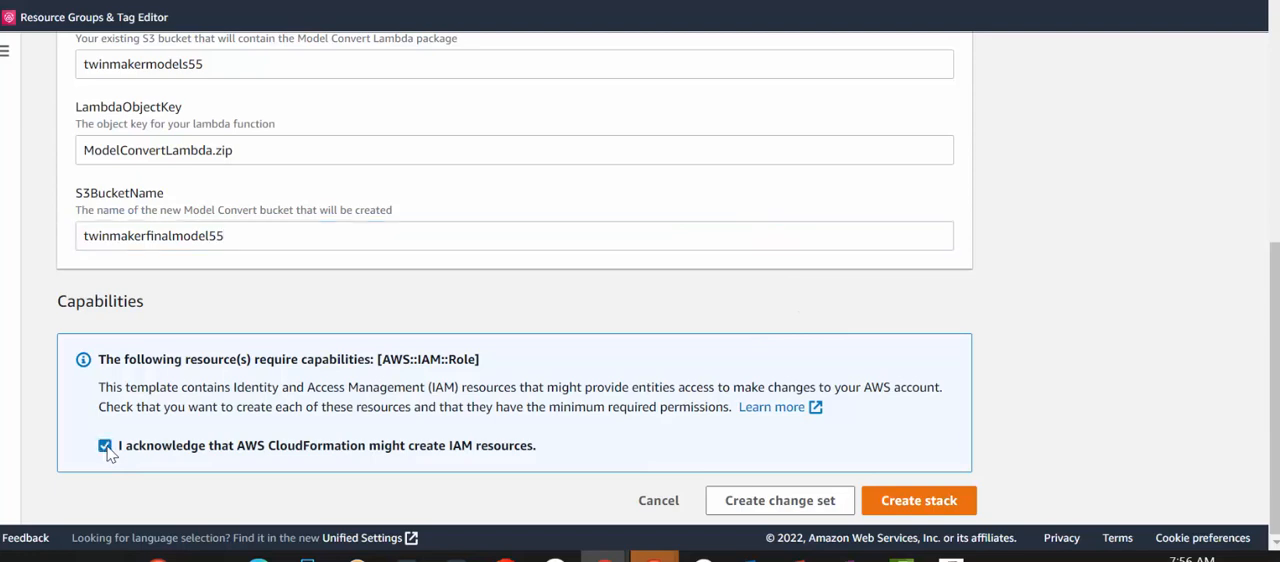
left_click(917, 500)
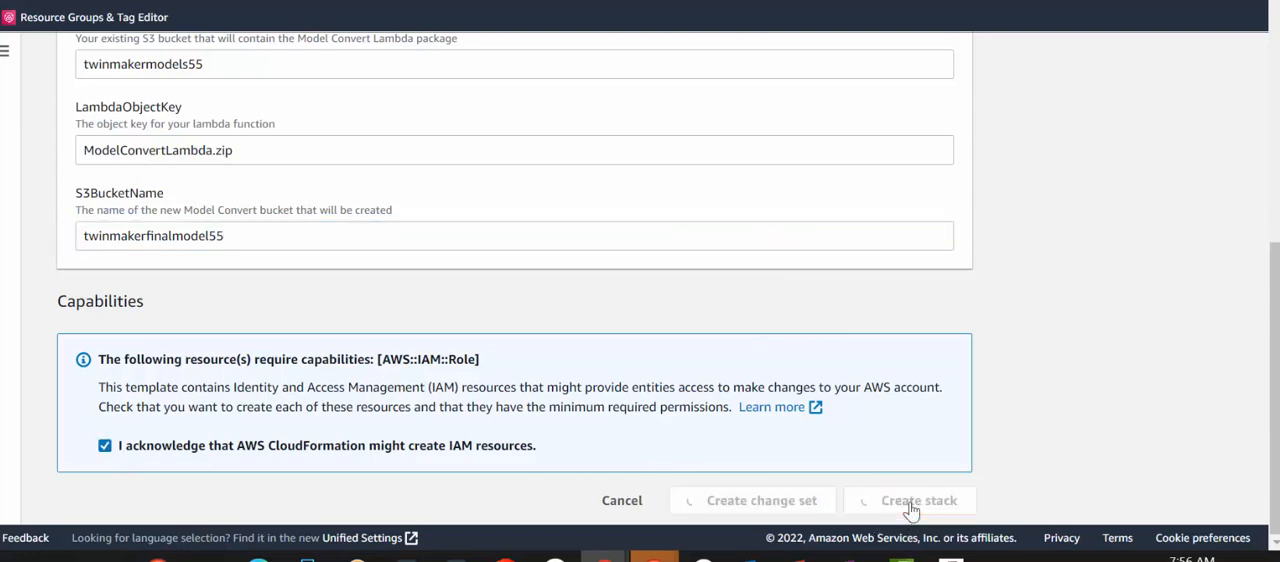
left_click(908, 500)
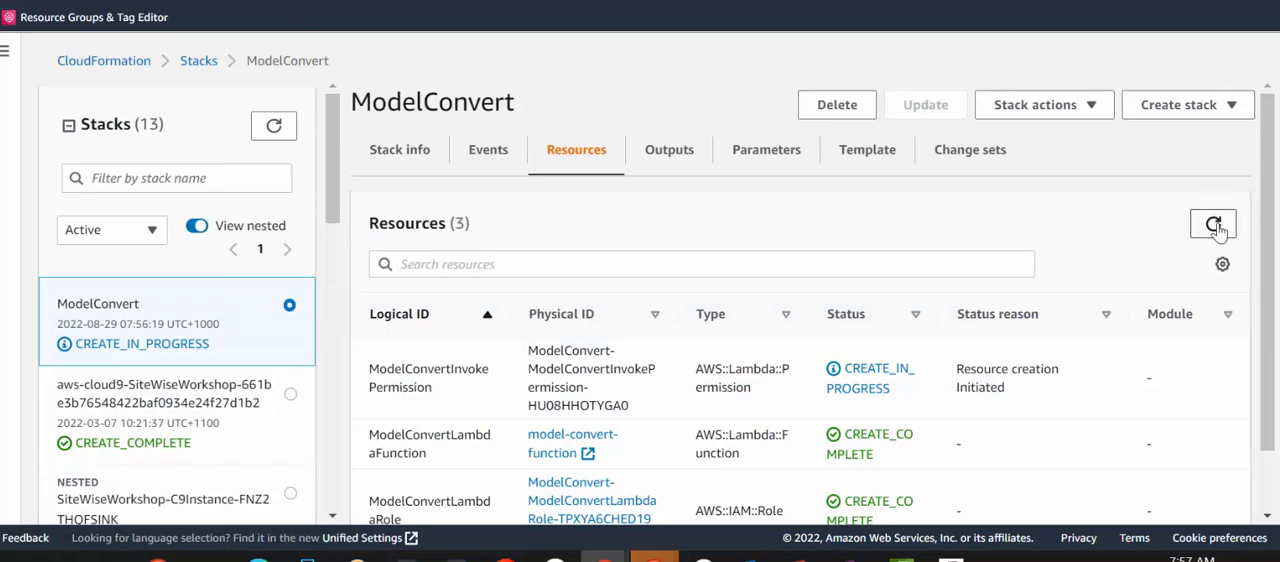
Refresh the stack's resources until the bucket appears, then open twinmakerfinalmodel55
left_click(1213, 224)
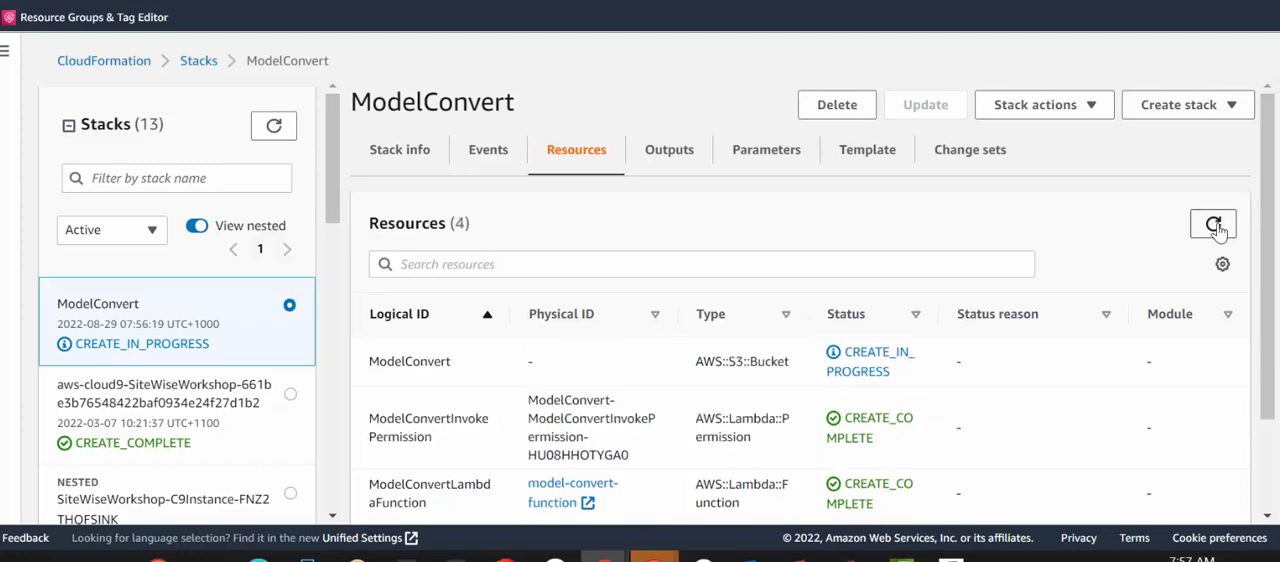
left_click(1213, 224)
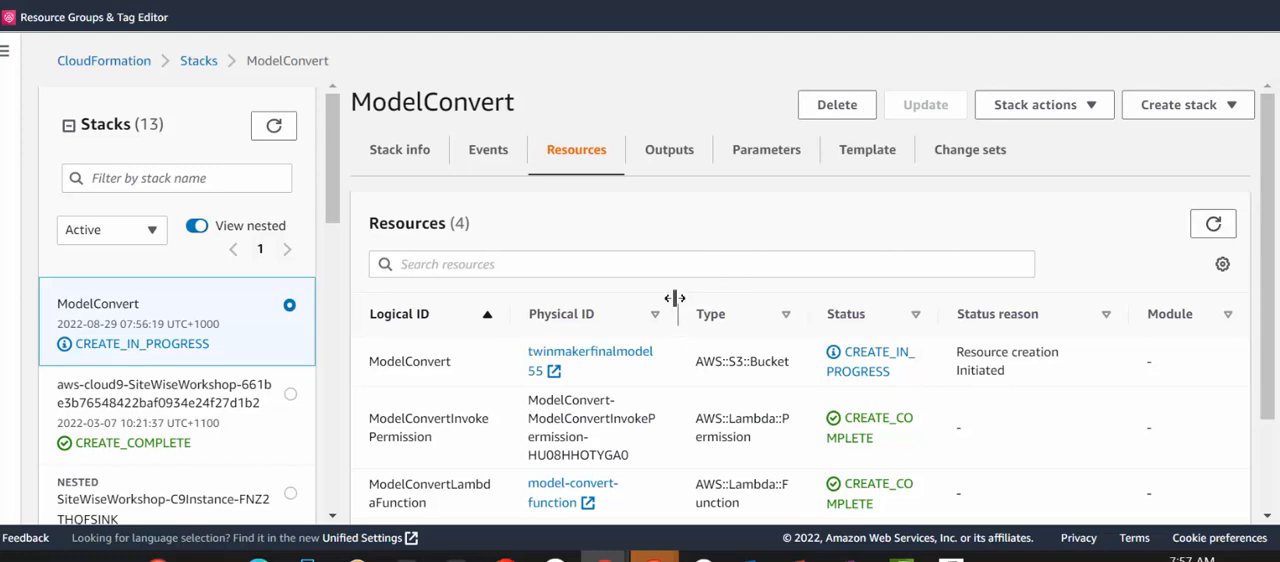
mouse_move(590, 351)
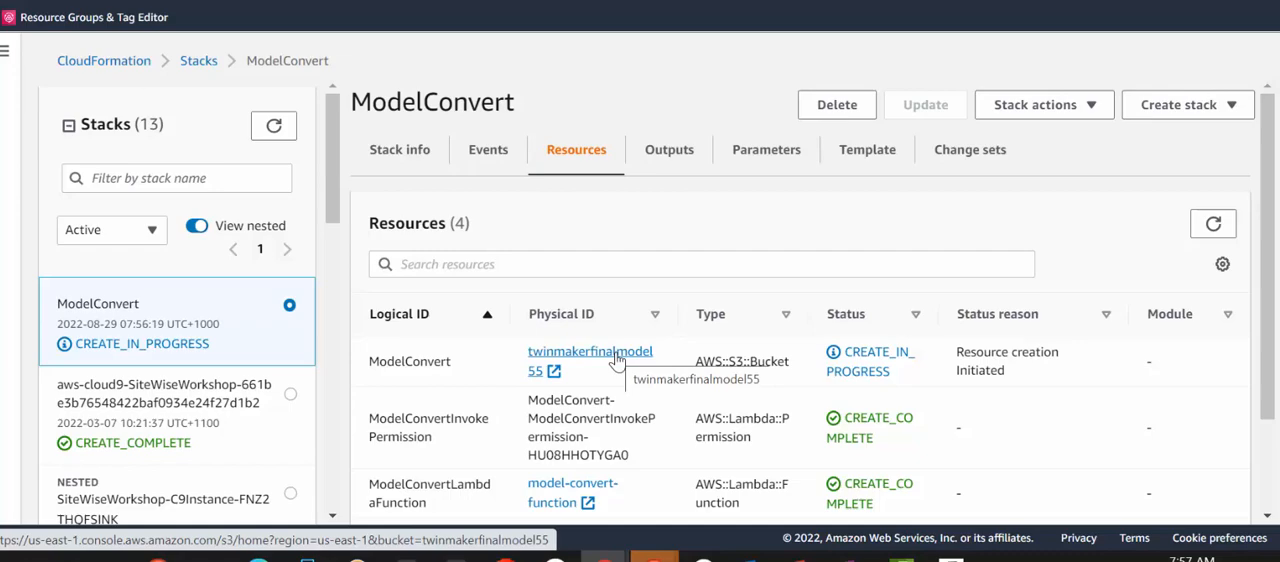
left_click(590, 361)
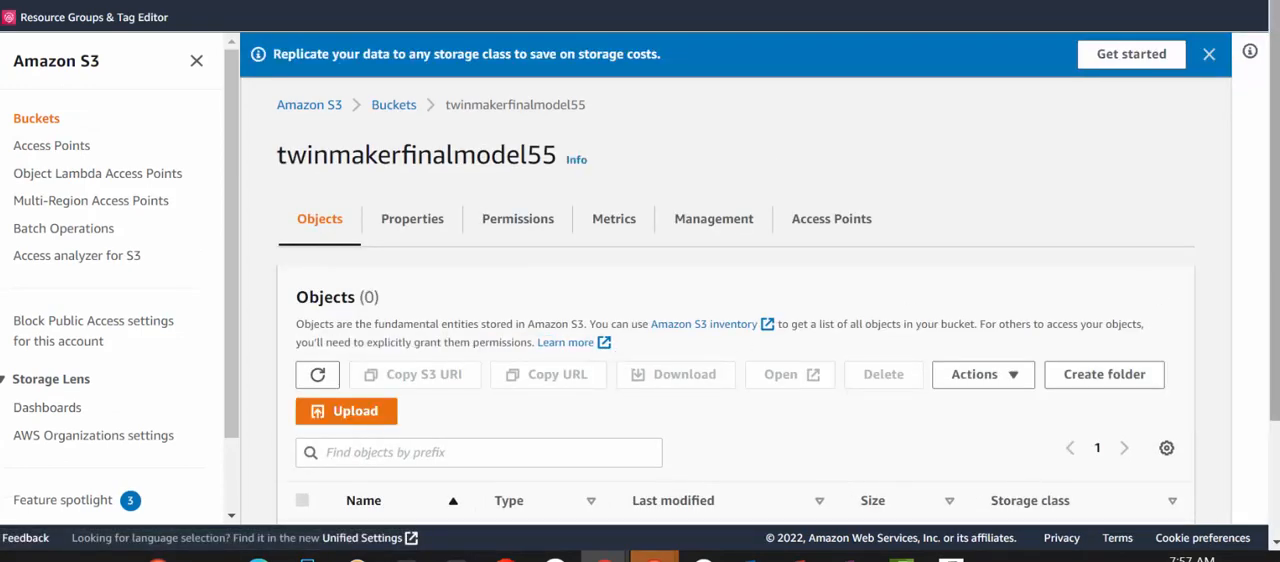
Create a folder named paks in the twinmakerfinalmodel55 bucket
scroll("down", 3)
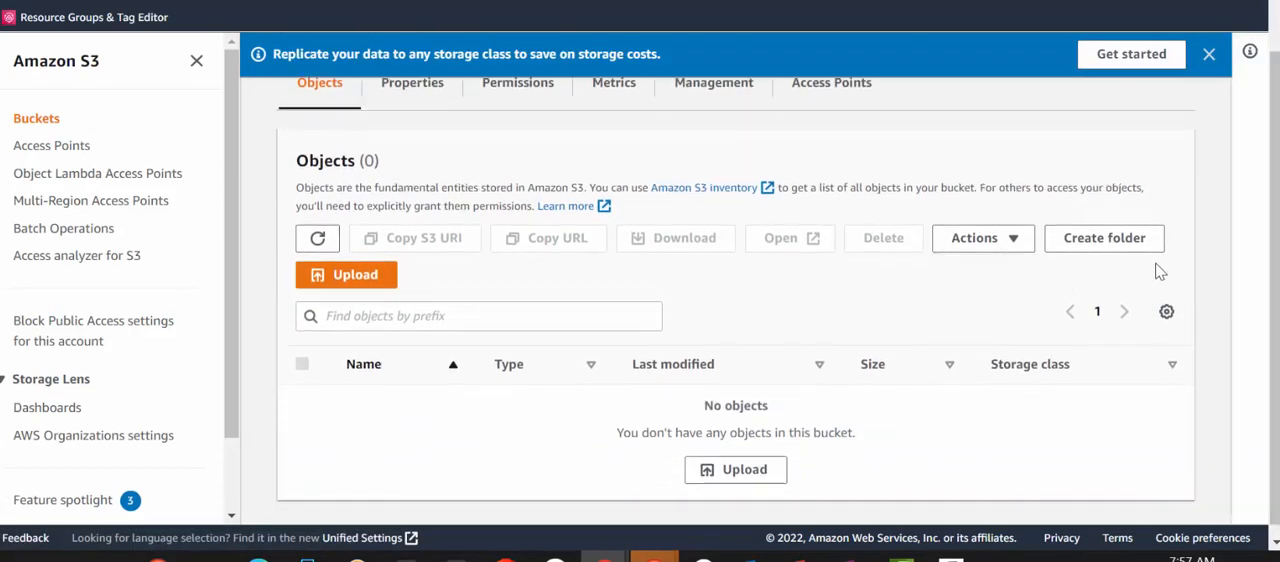
left_click(1104, 238)
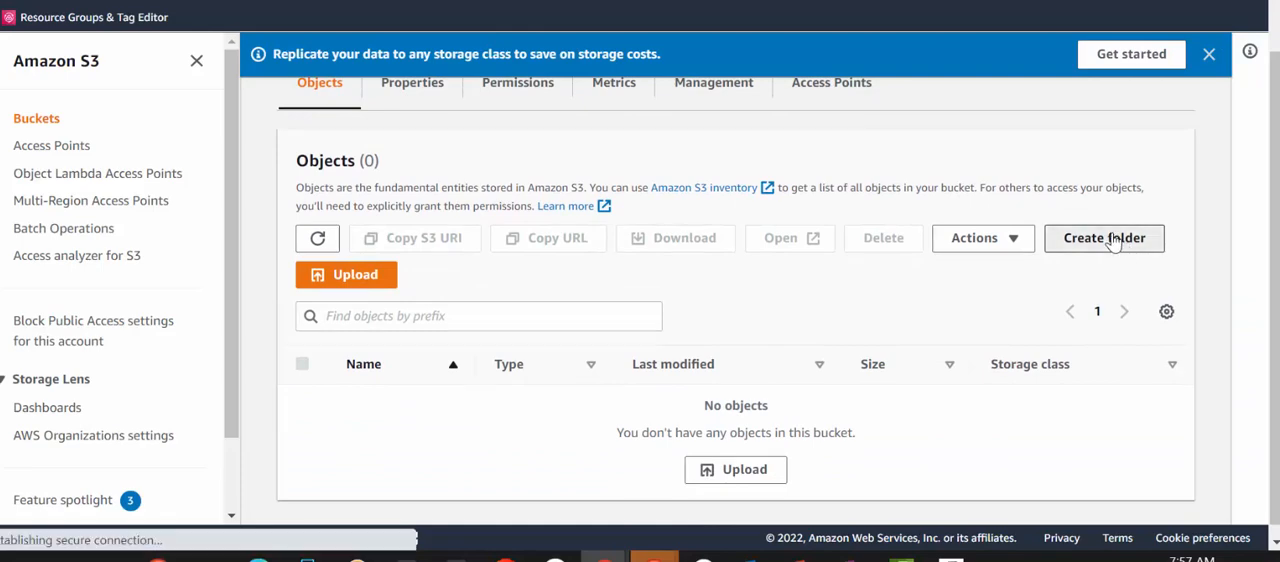
left_click(1104, 238)
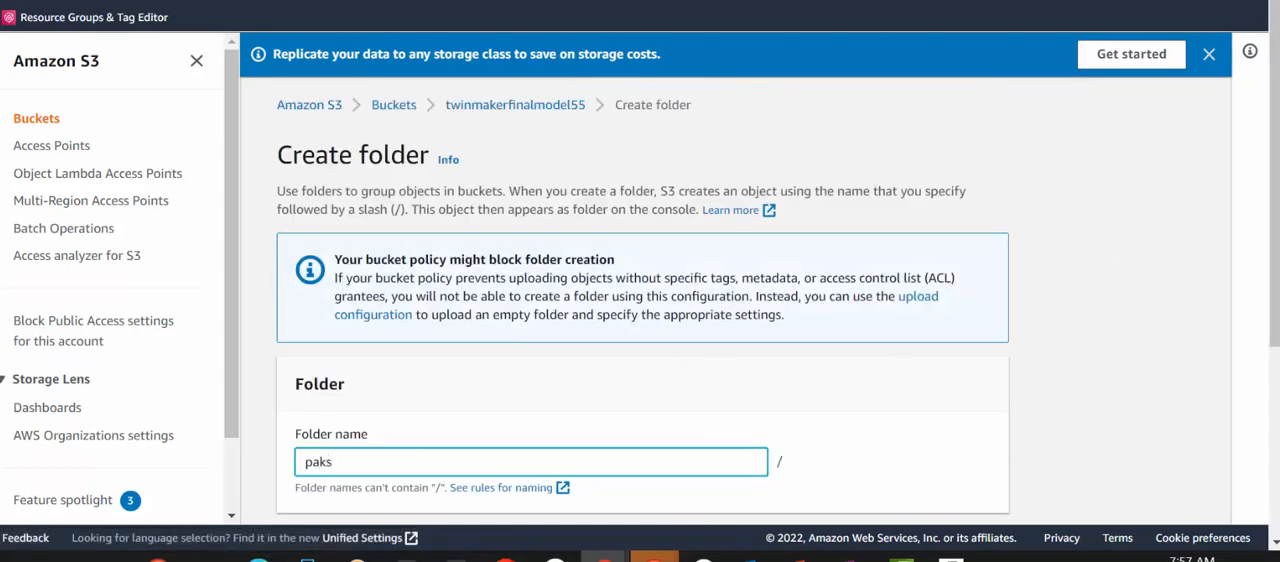
scroll("down", 3)
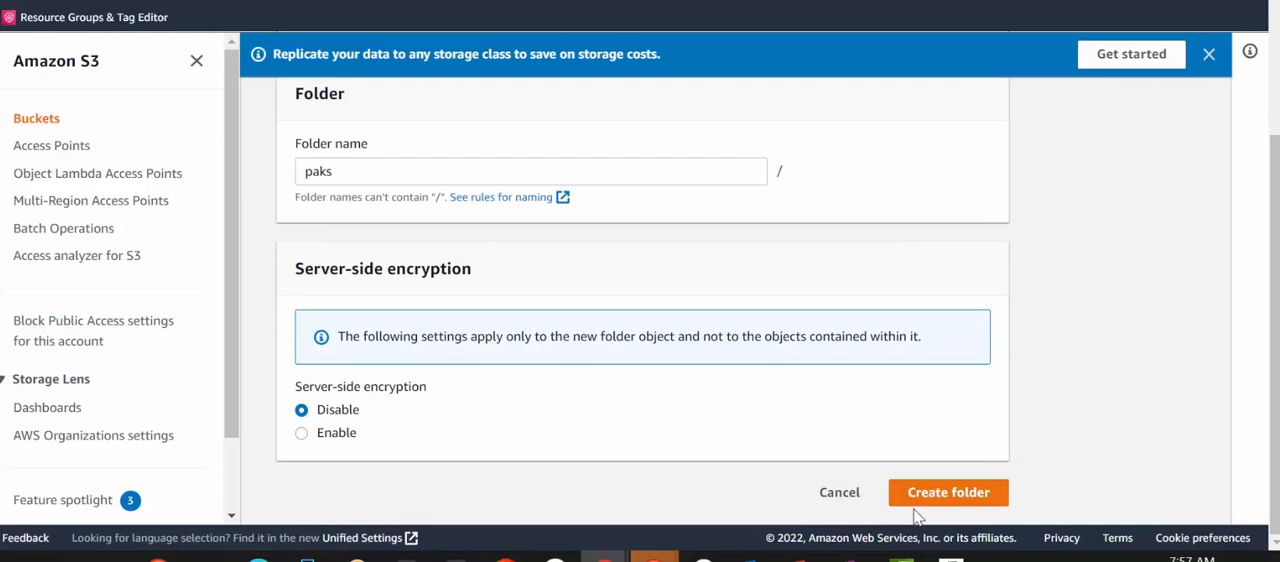
left_click(947, 492)
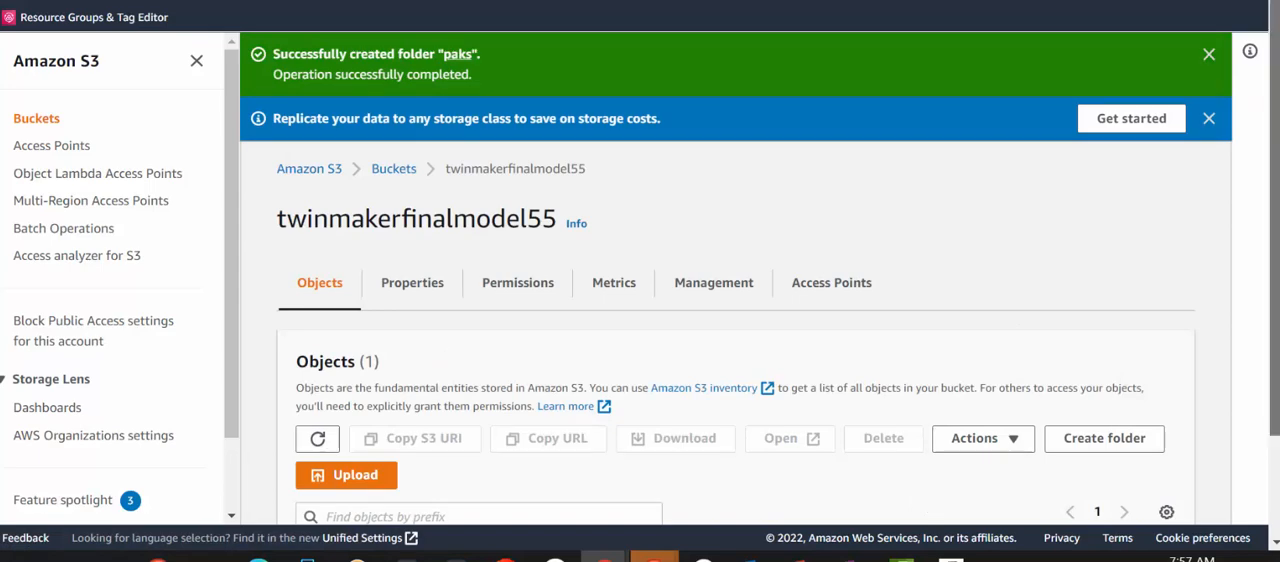
Open the new paks folder
scroll("down", 3)
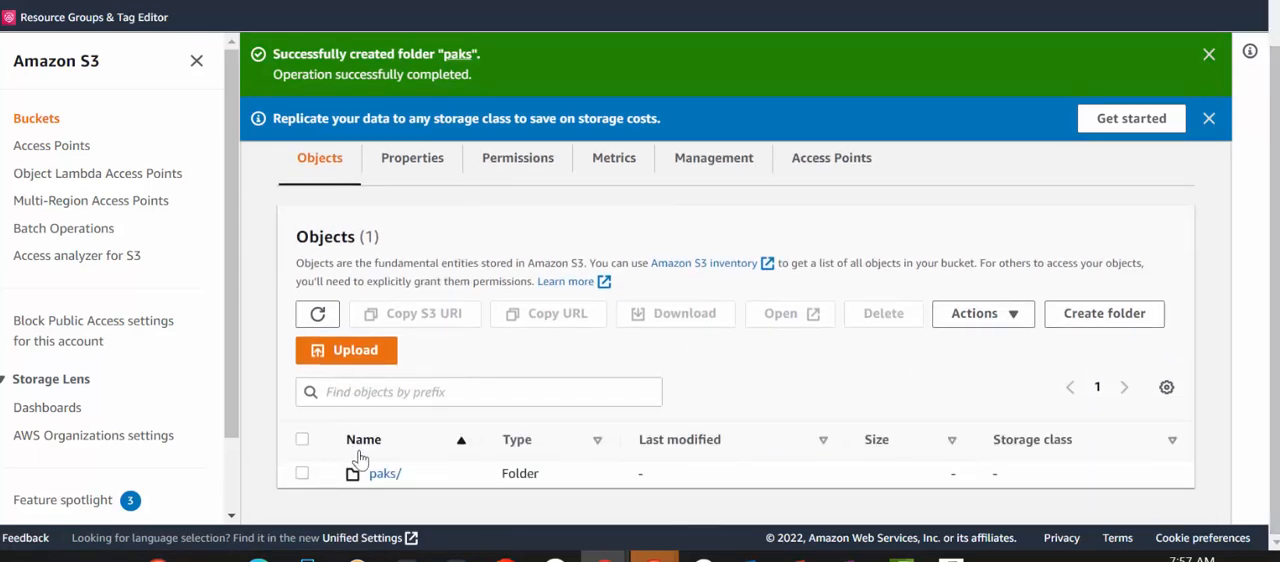
left_click(385, 473)
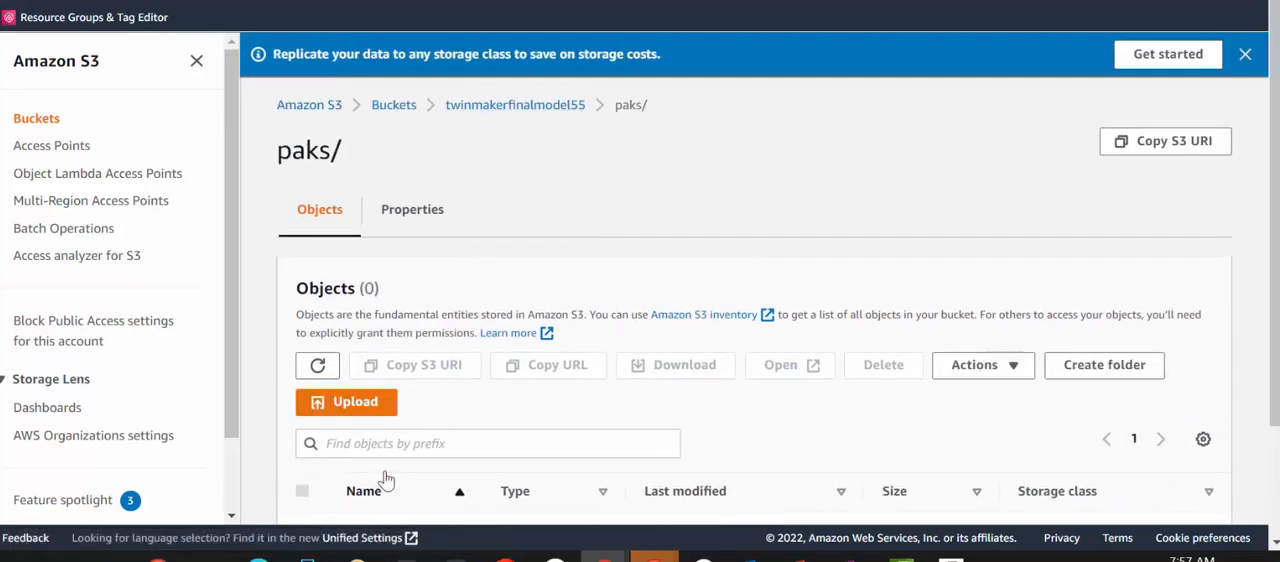
scroll("down", 3)
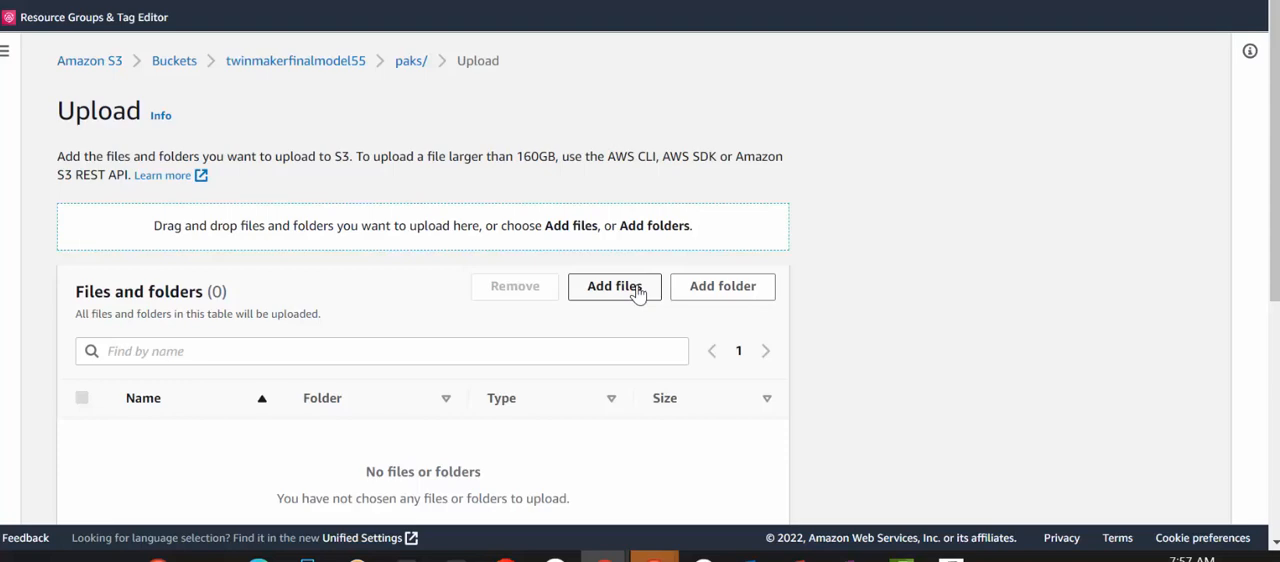
Upload the 169.9 MB matterpak zip into the paks folder
left_click(614, 286)
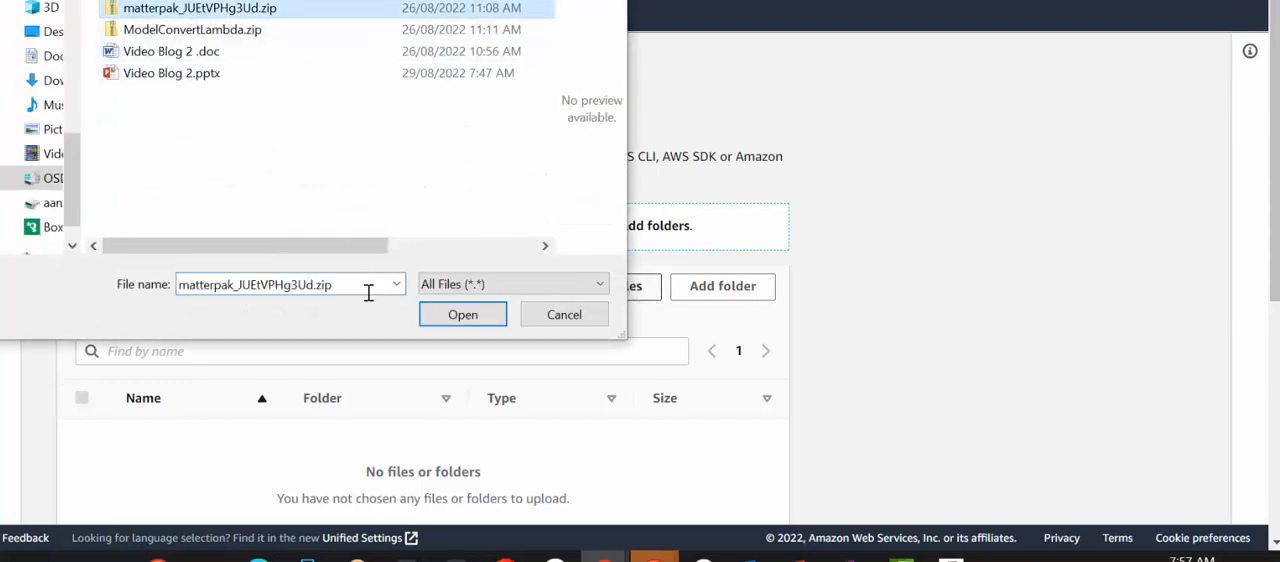
left_click(462, 314)
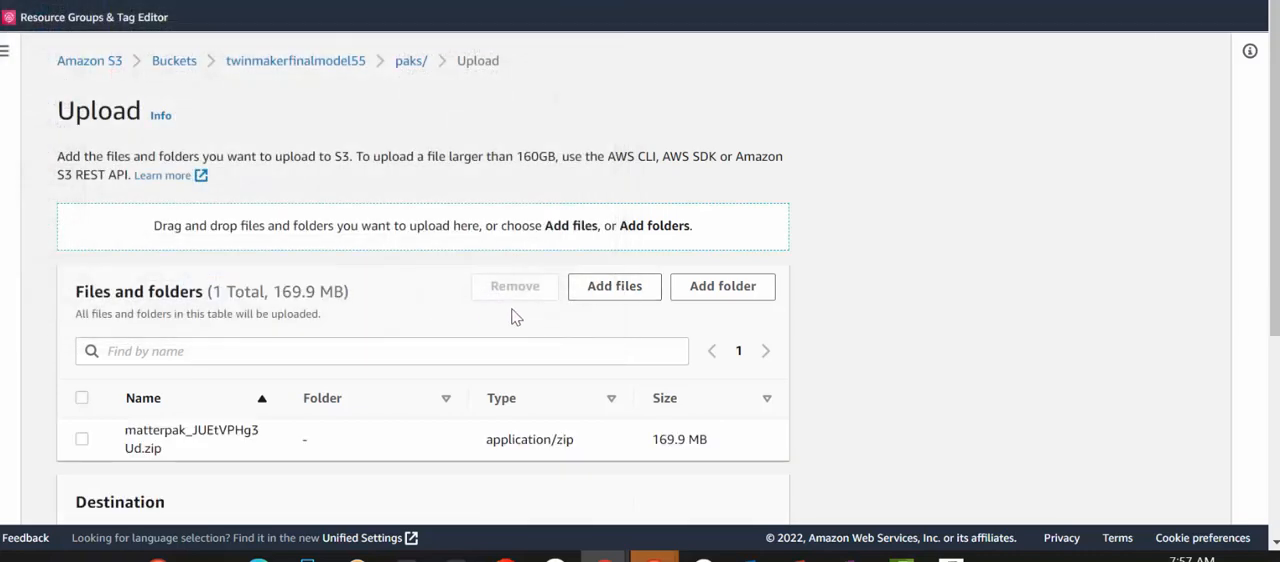
scroll("down", 3)
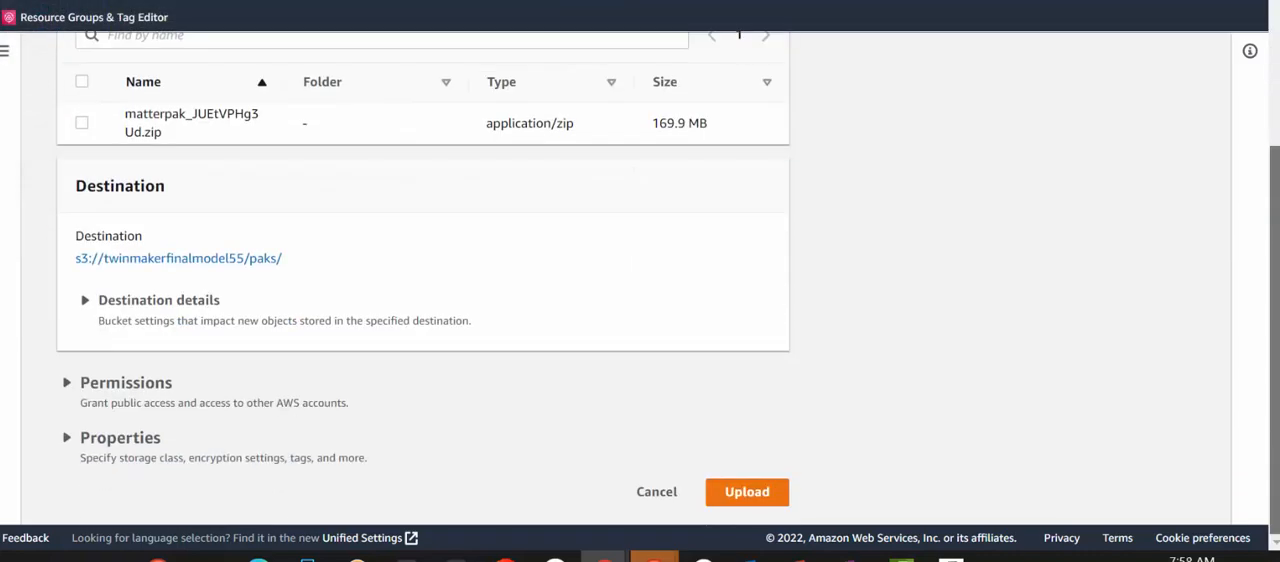
left_click(746, 491)
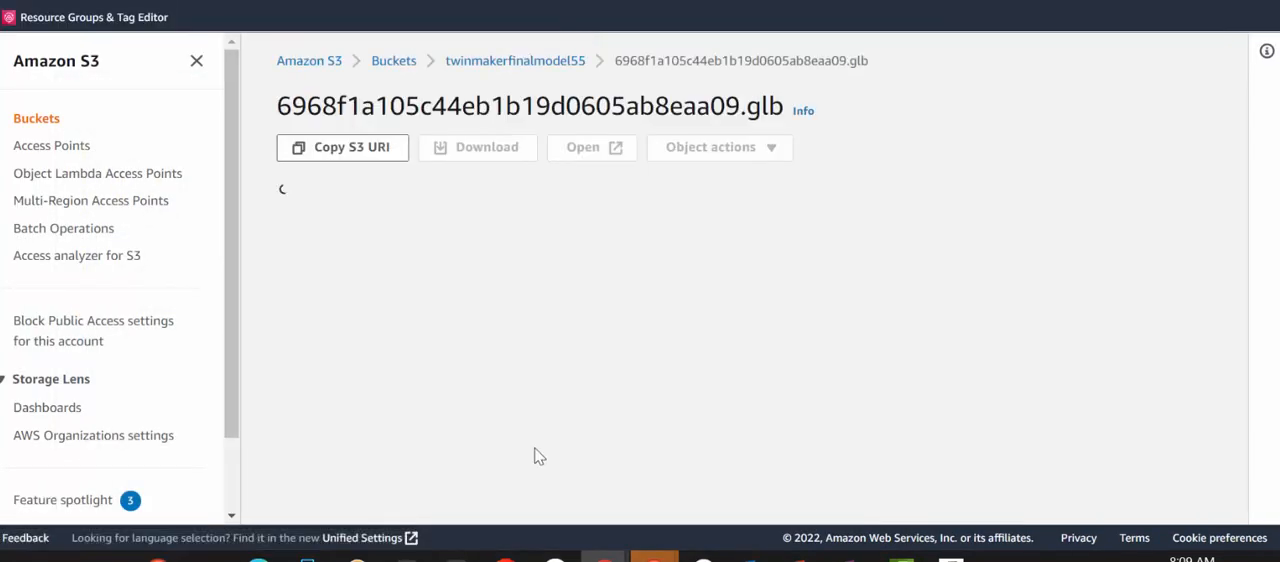
mouse_move(520, 172)
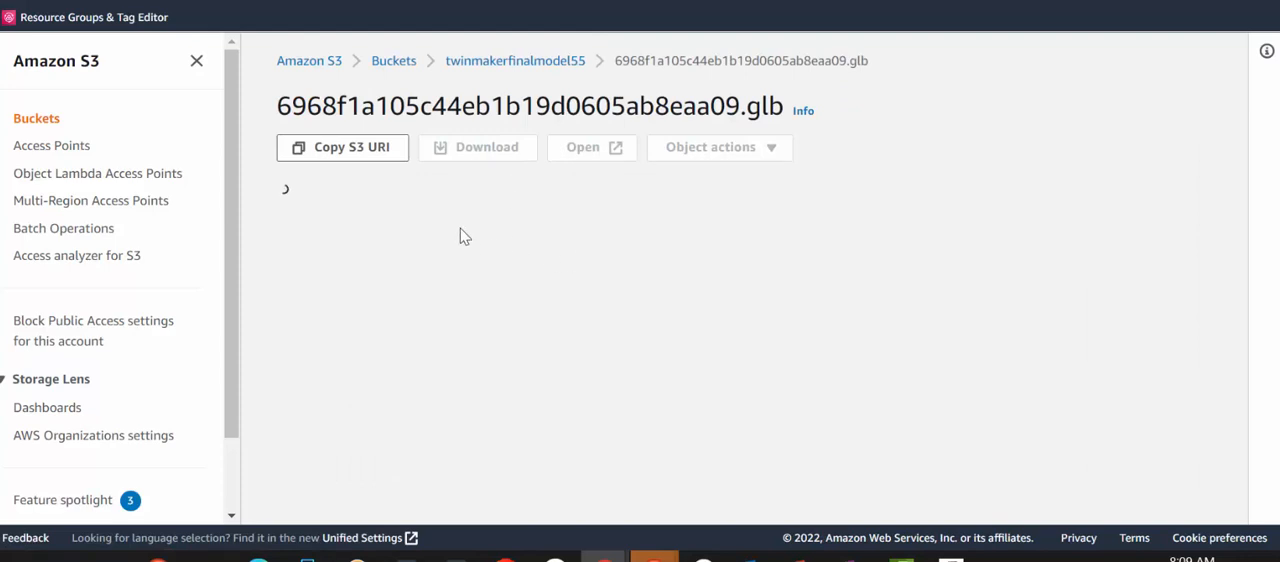
mouse_move(499, 245)
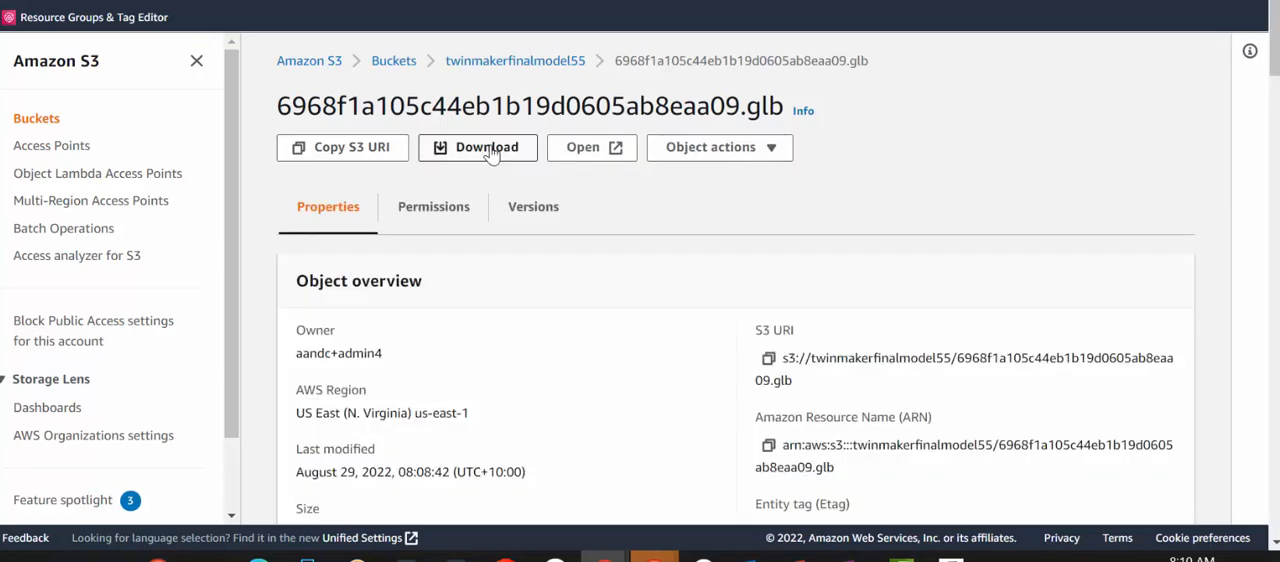
Download 6968f1a105c44eb1b19d0605ab8eaa09.glb from the twinmakerfinalmodel55 bucket
left_click(478, 147)
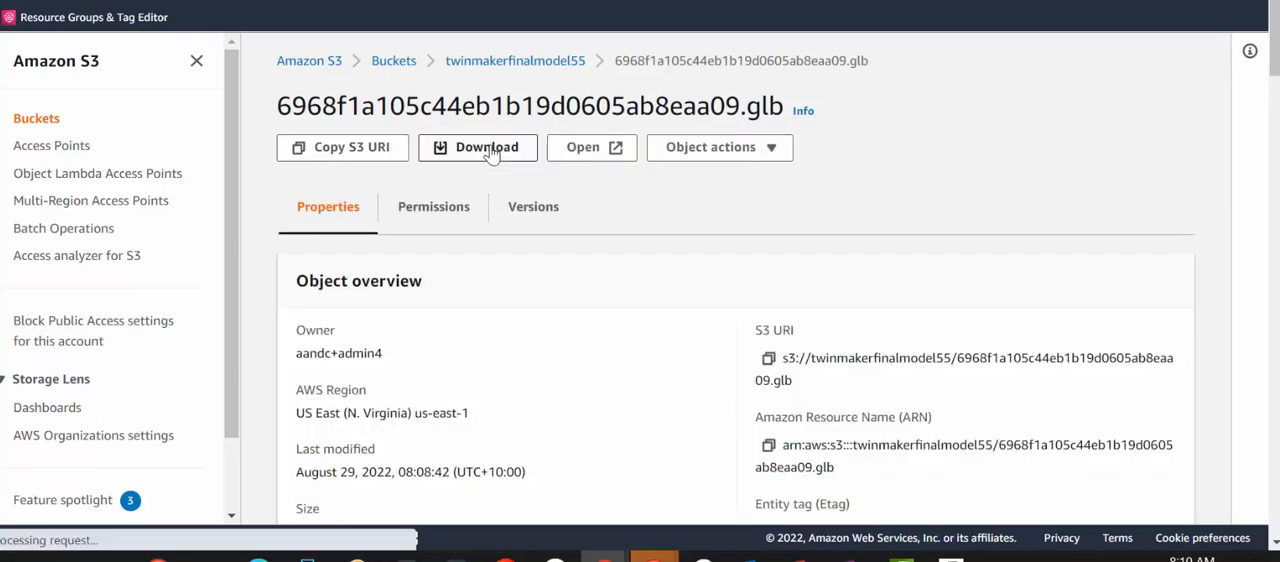
left_click(477, 147)
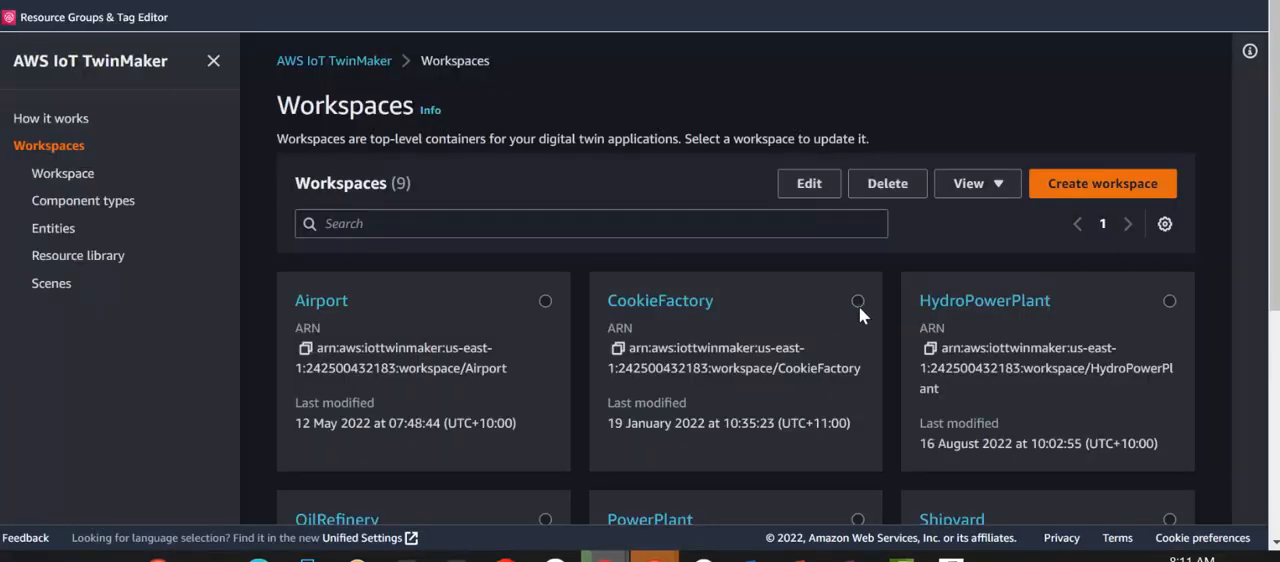
Add 6968f1a105c44eb1b19d0605ab8eaa09 (1).glb as a resource in CookieFactory's Resource library
left_click(857, 300)
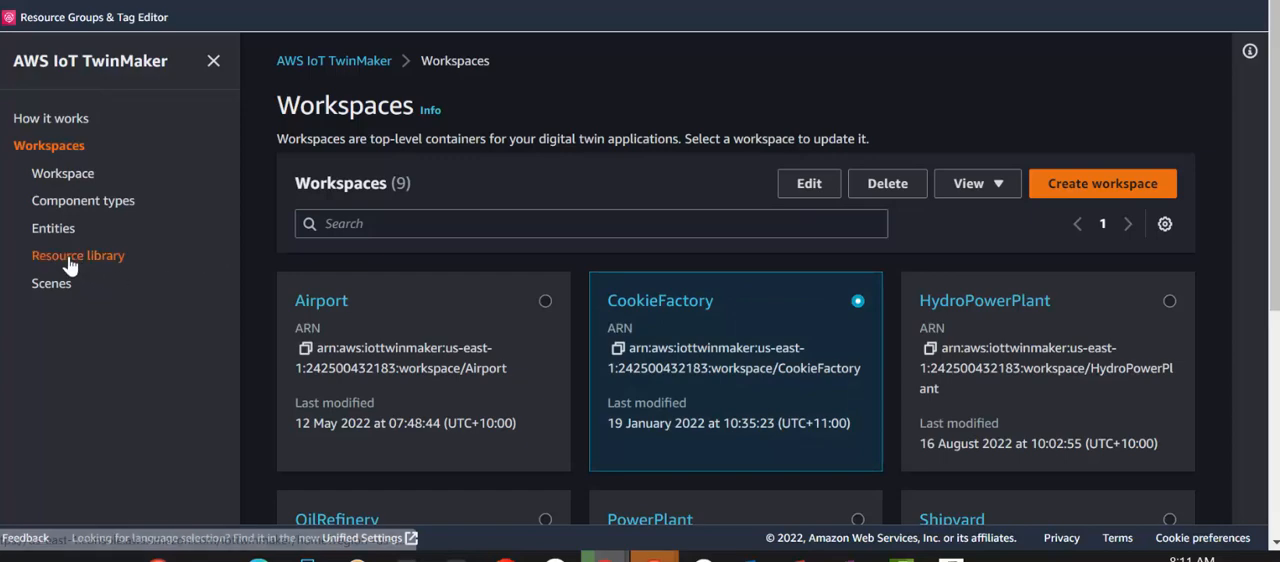
left_click(78, 255)
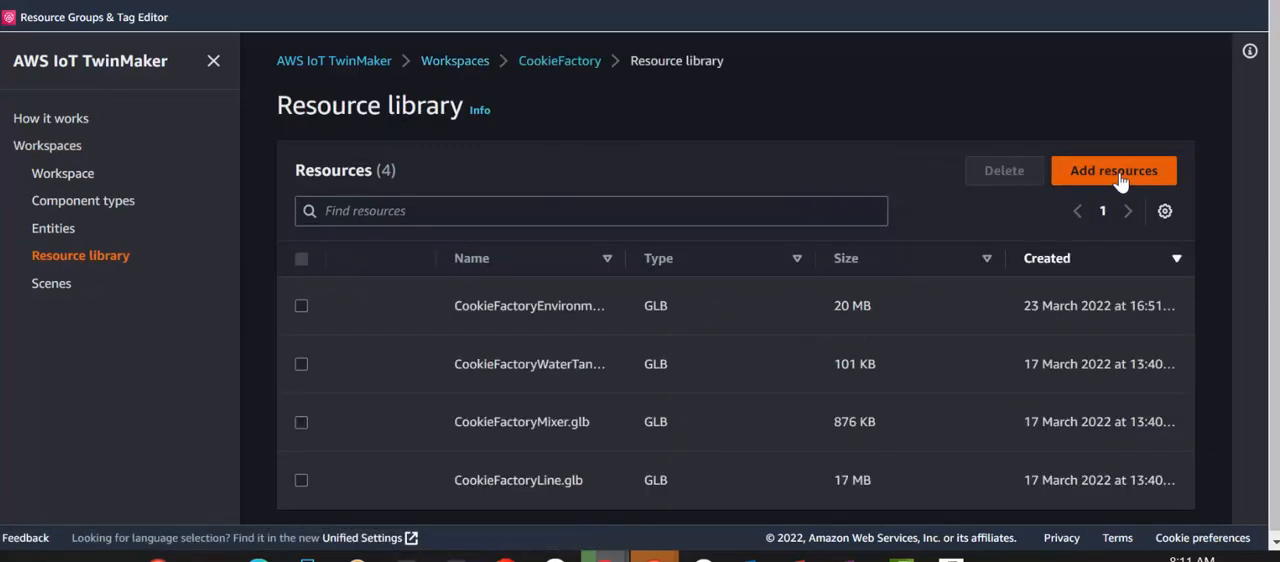
left_click(1113, 170)
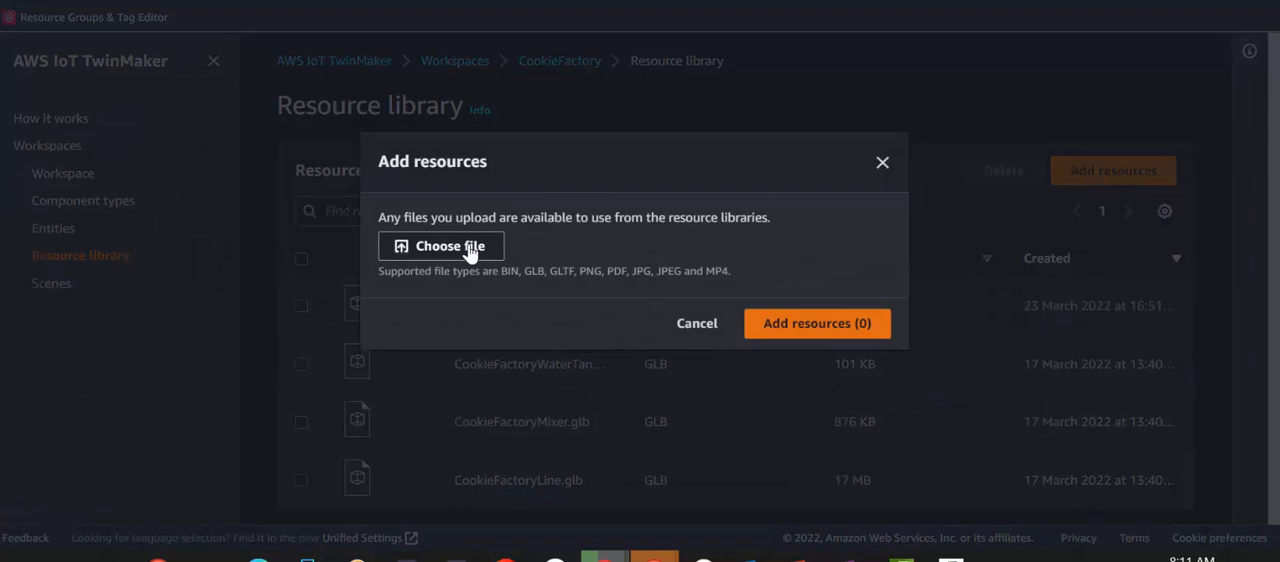
left_click(451, 246)
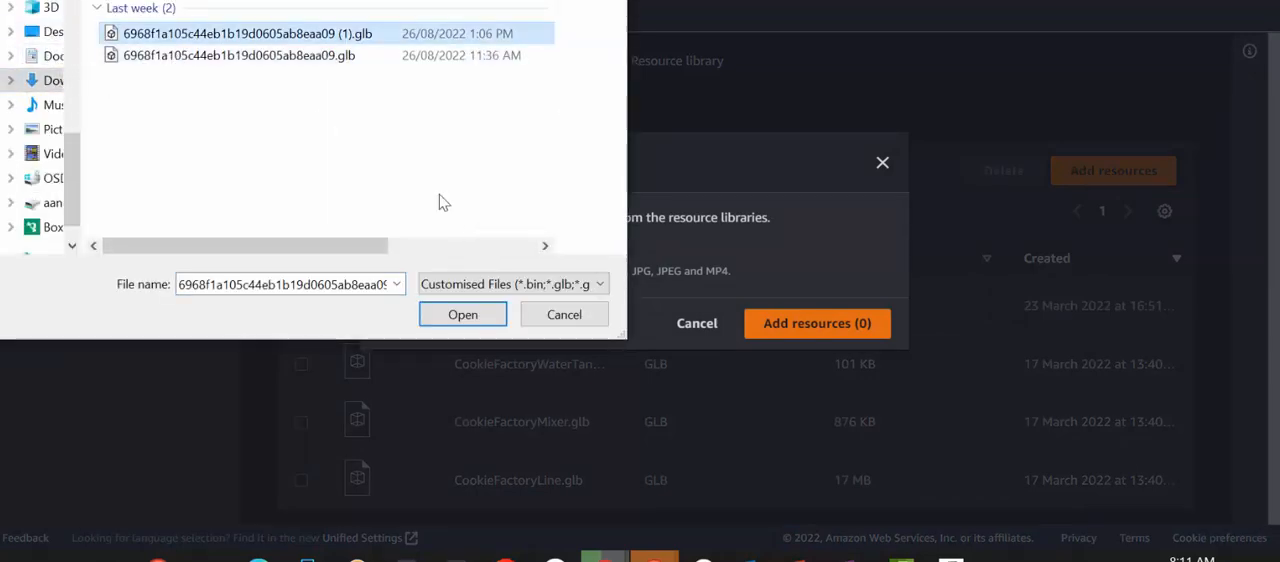
left_click(462, 314)
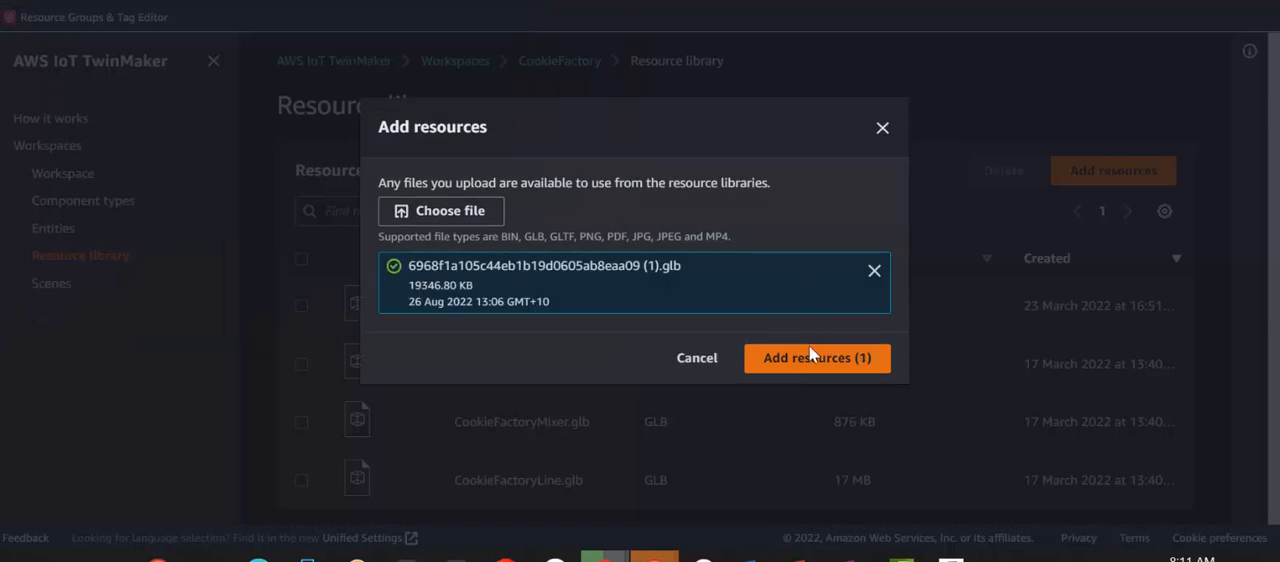
left_click(817, 357)
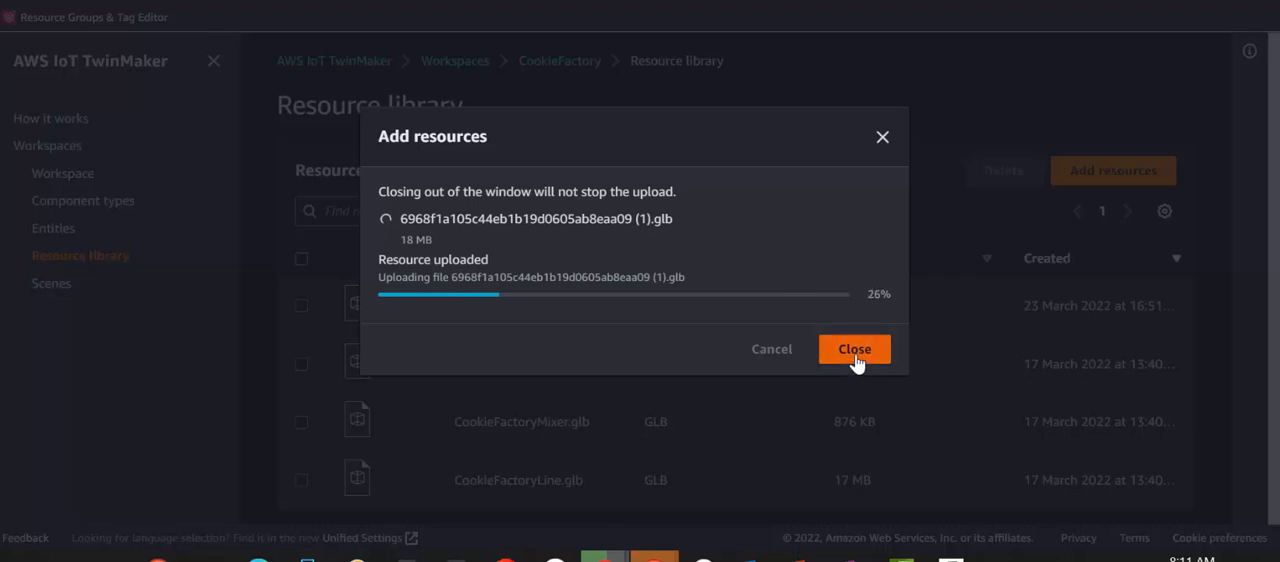
left_click(854, 349)
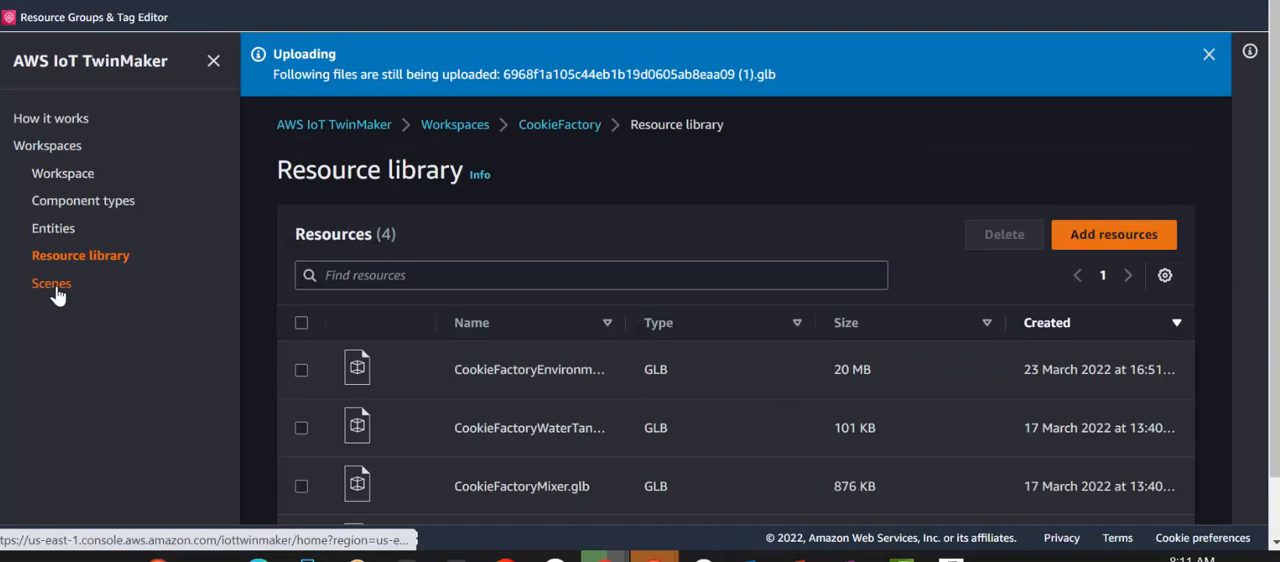
Create a scene with ID 'Test1' in the CookieFactory workspace and open its composer
left_click(52, 283)
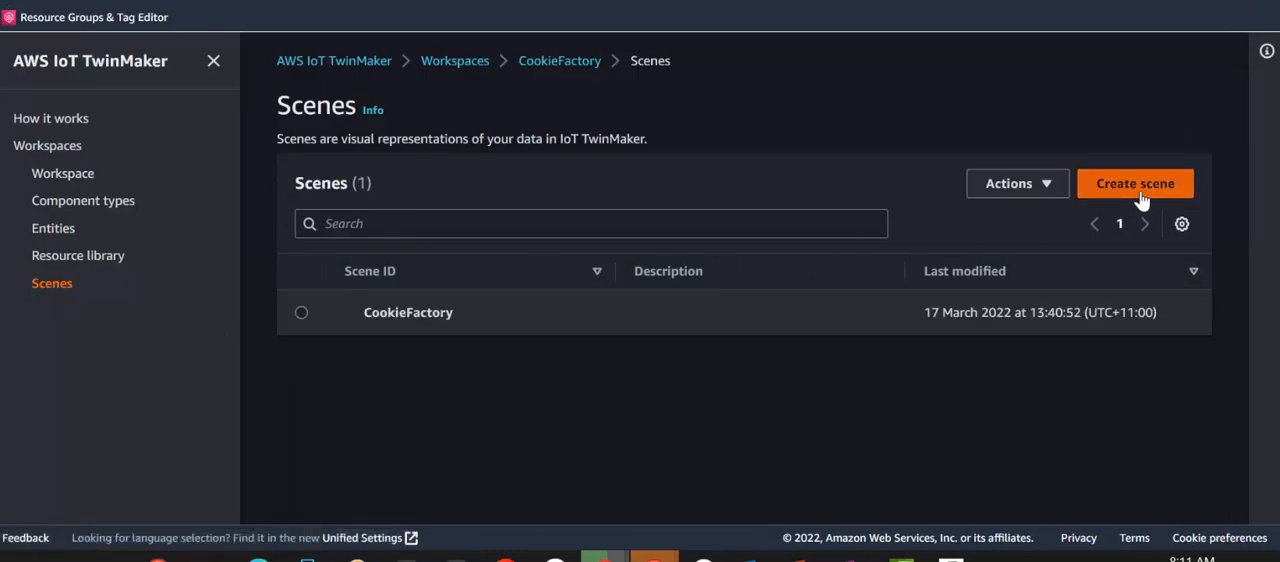
left_click(1135, 183)
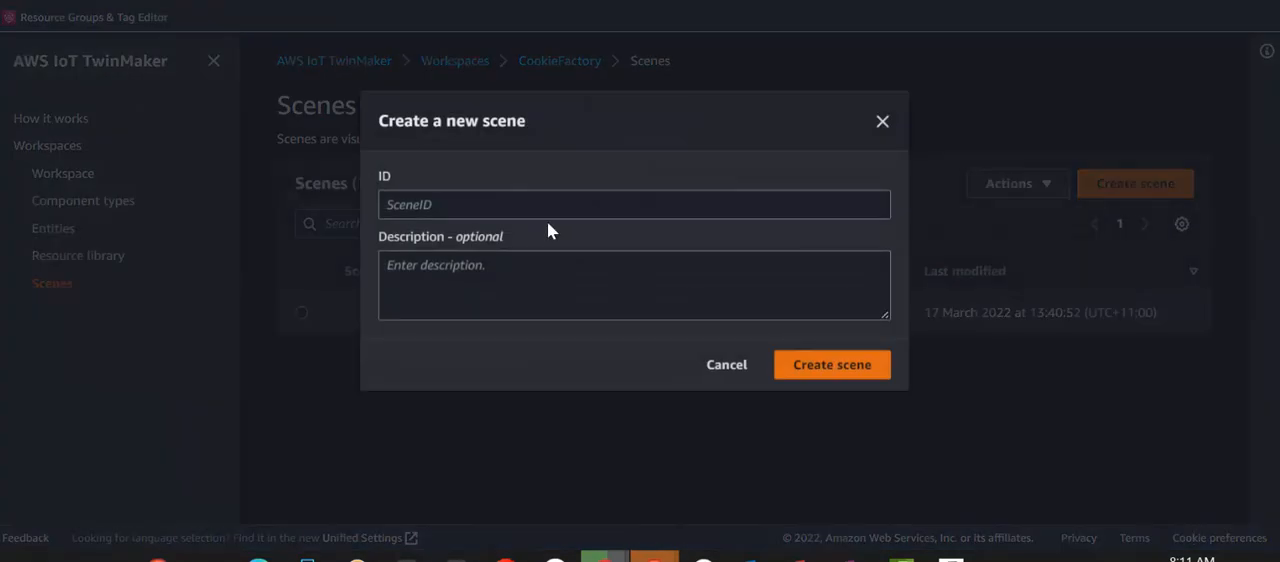
type("Test1")
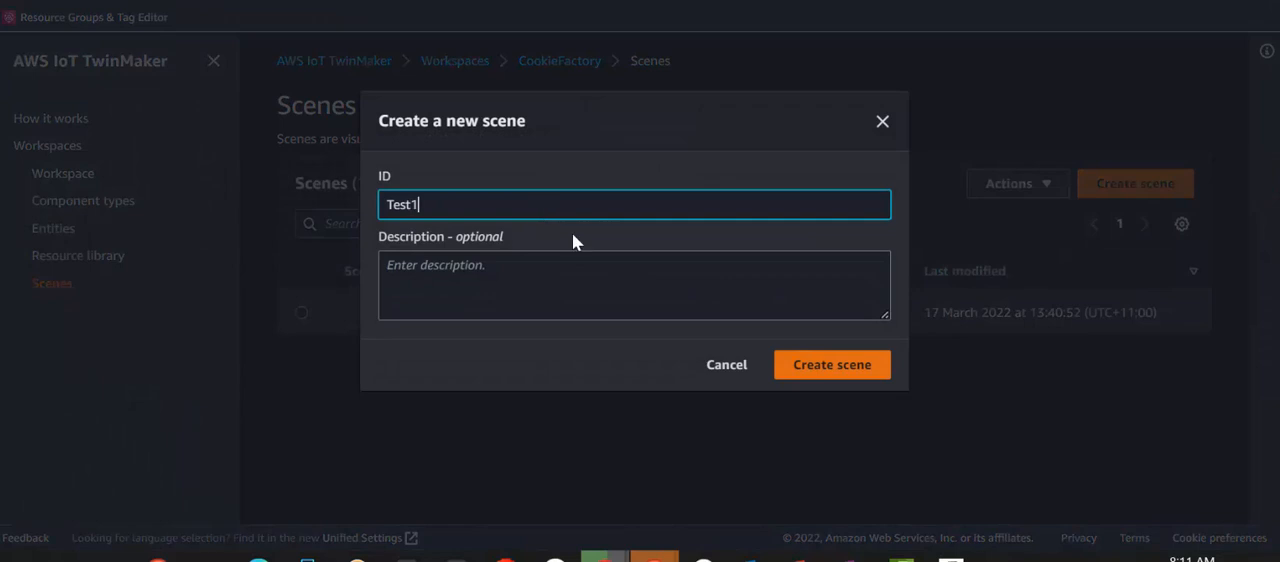
left_click(831, 364)
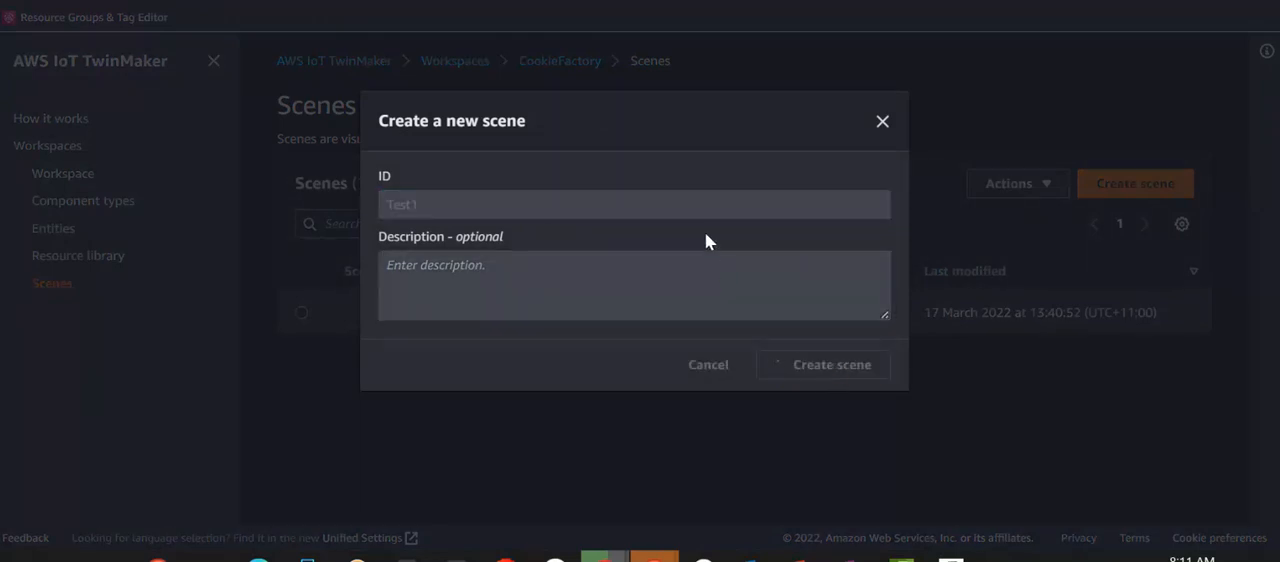
left_click(823, 364)
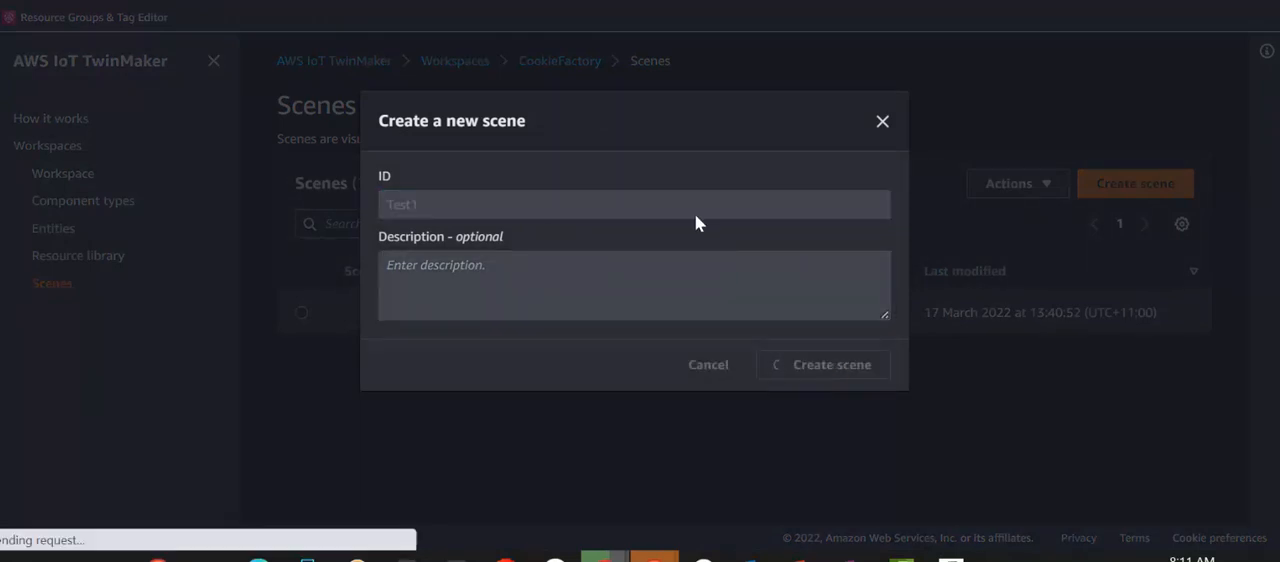
left_click(831, 364)
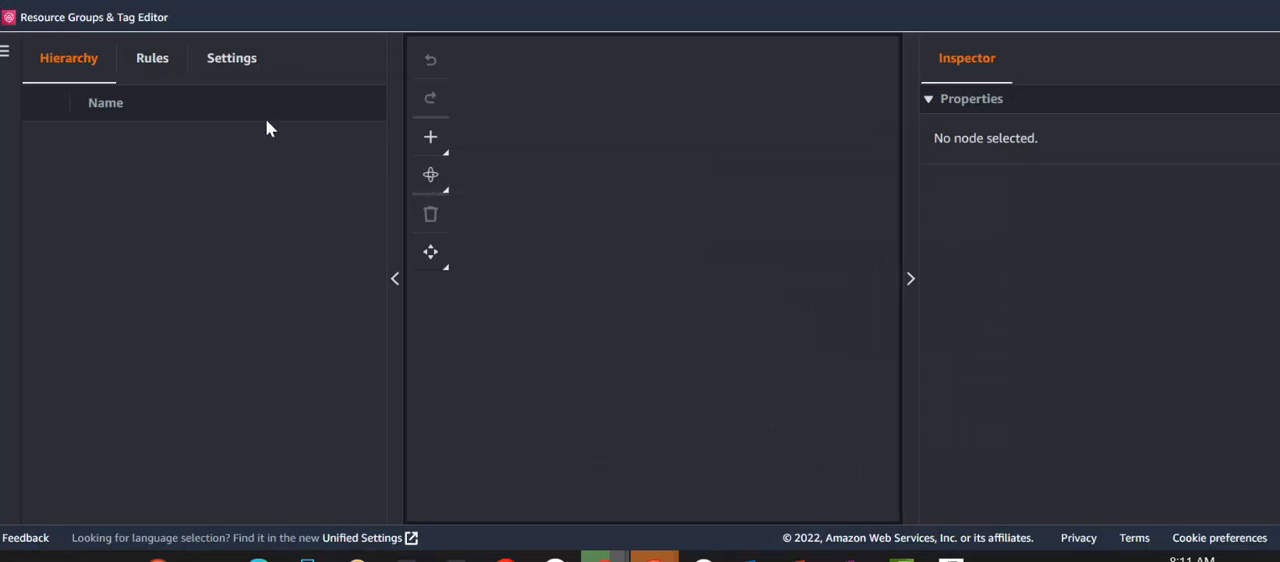
mouse_move(231, 65)
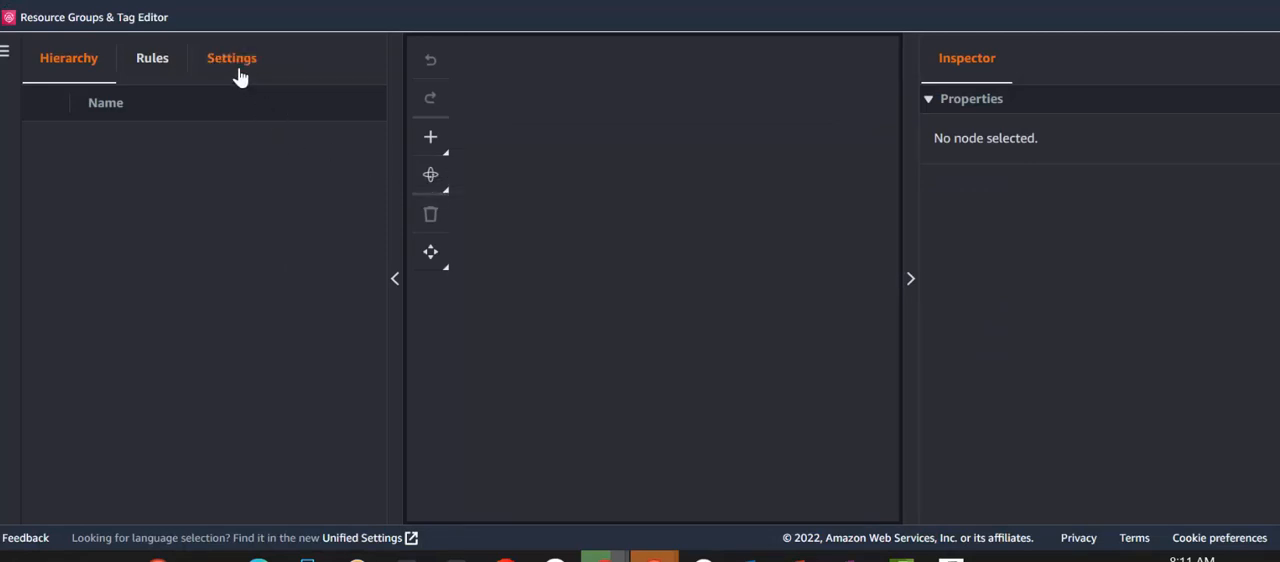
Check the scene's Environment preset options and add the 6968f1a105c44eb1b19d0605ab8eaa09 (1) model
left_click(231, 57)
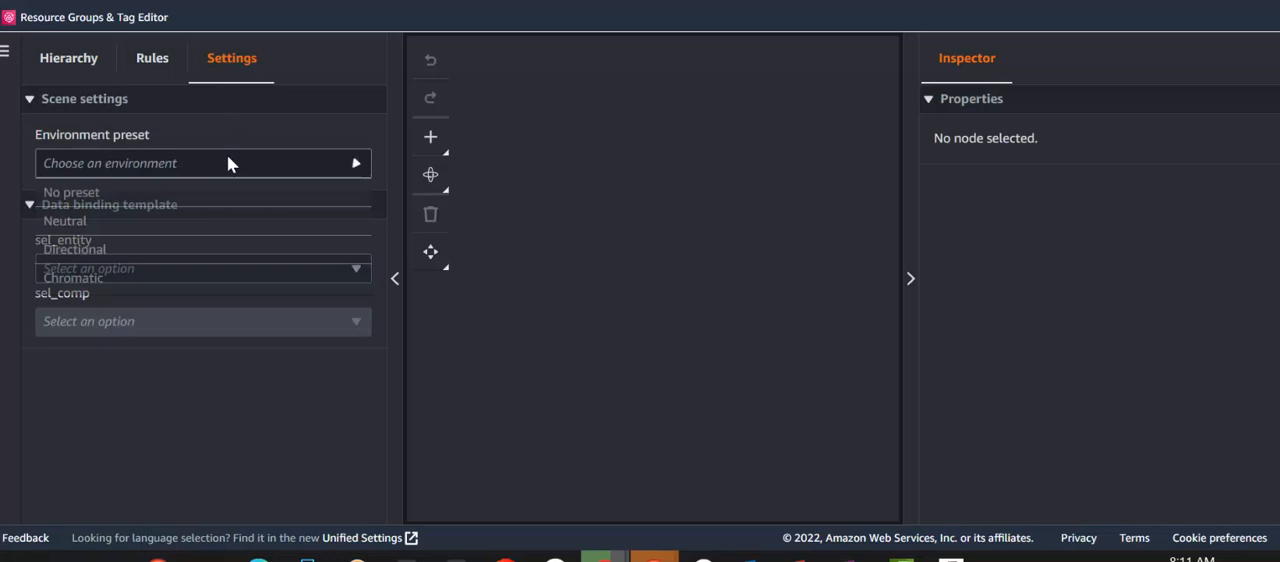
left_click(203, 163)
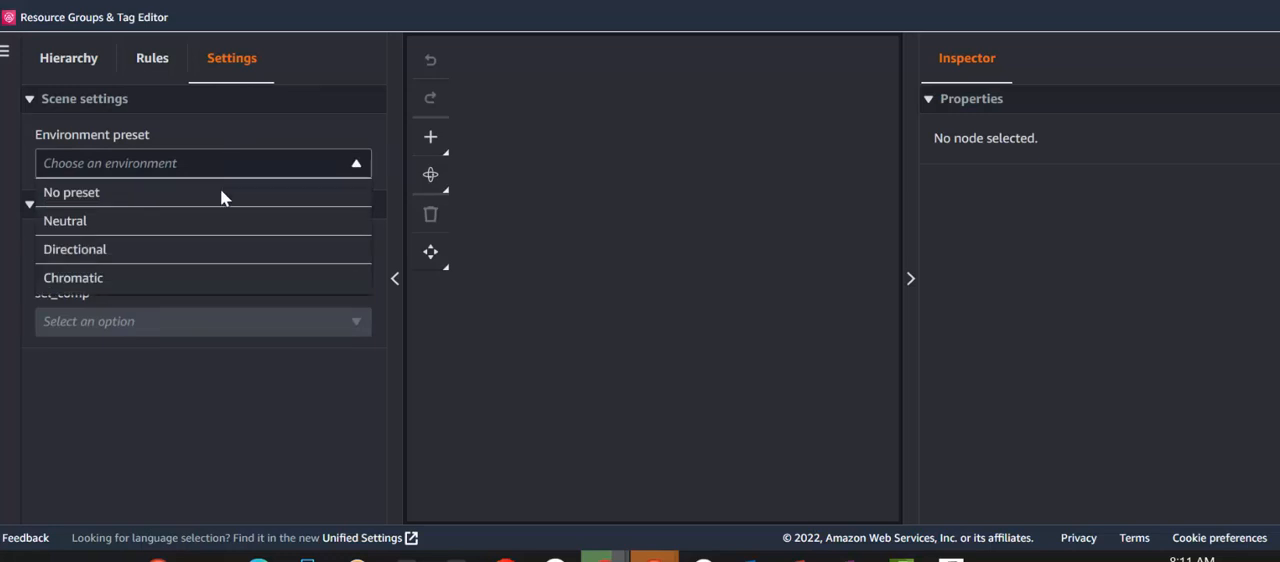
left_click(64, 220)
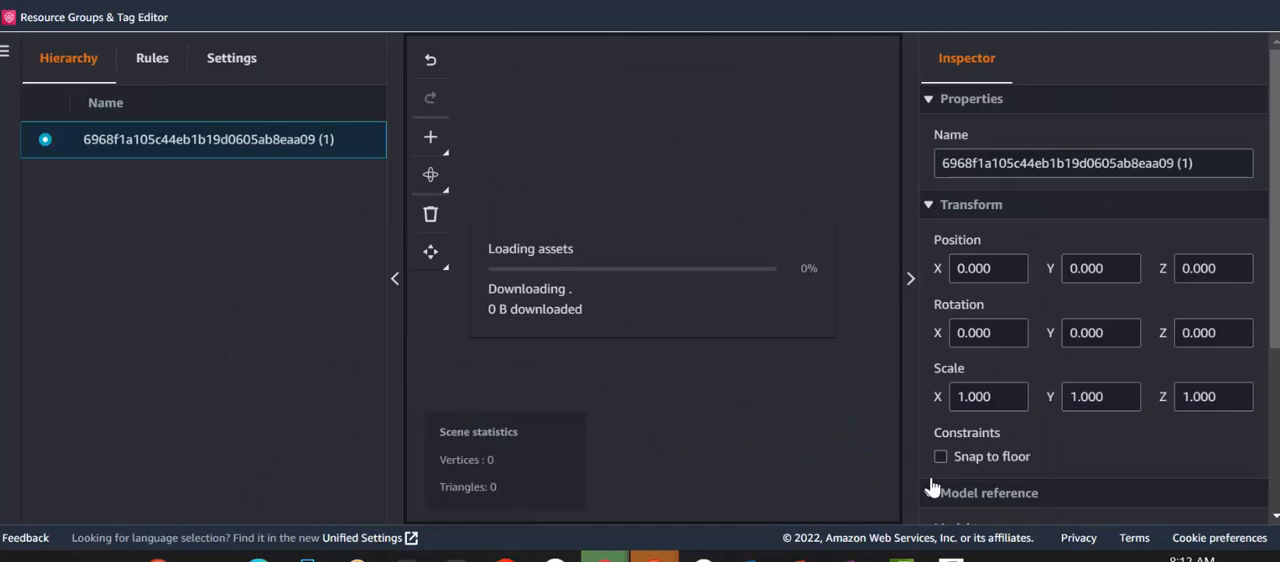
mouse_move(623, 154)
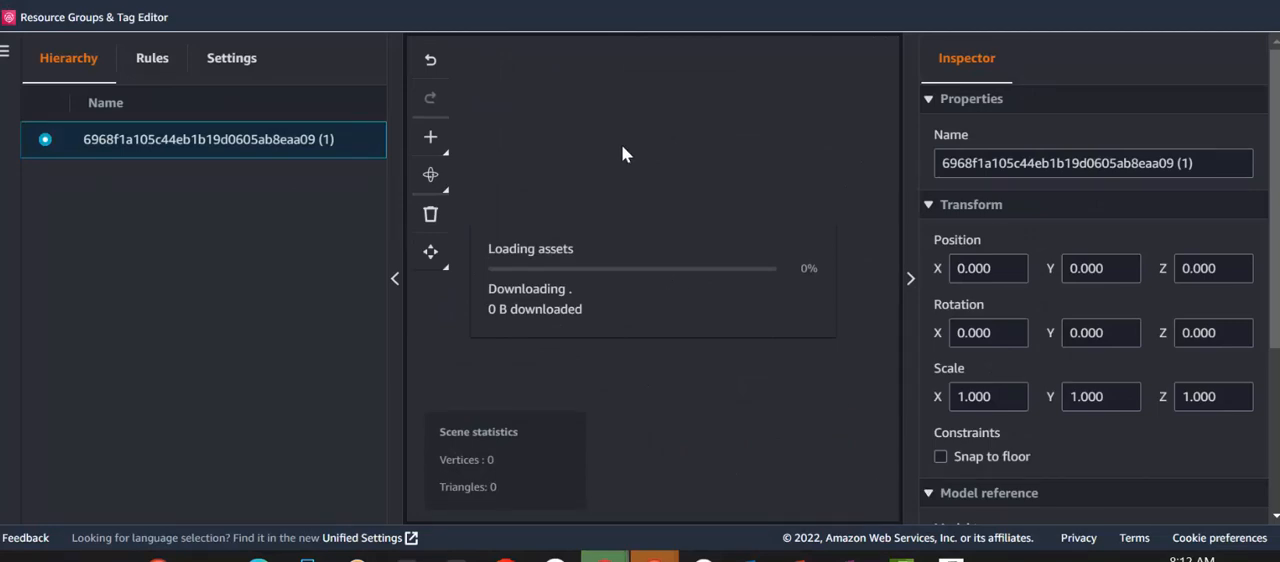